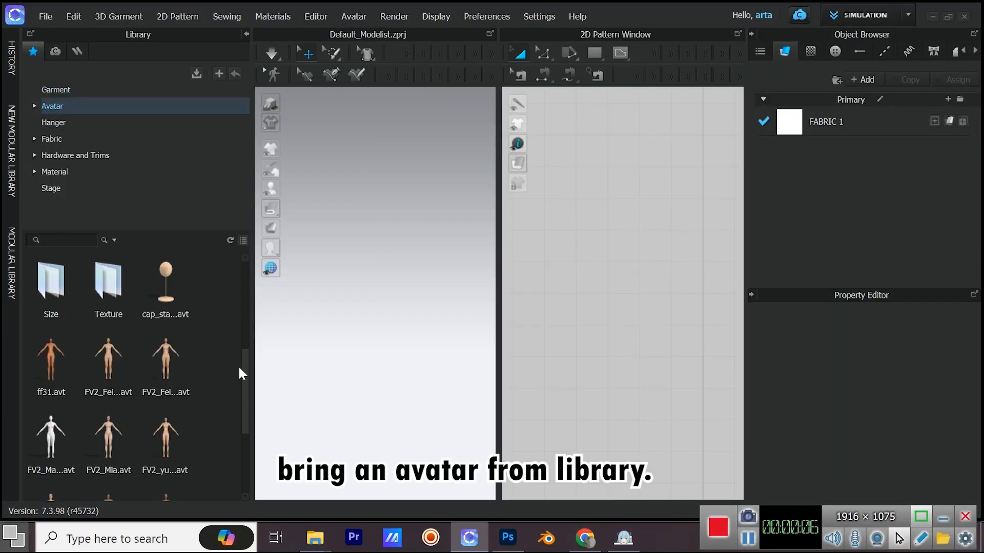
Step: Load the female avatar, collapse the Library, and start outlining the bodice panel
double_click(51, 432)
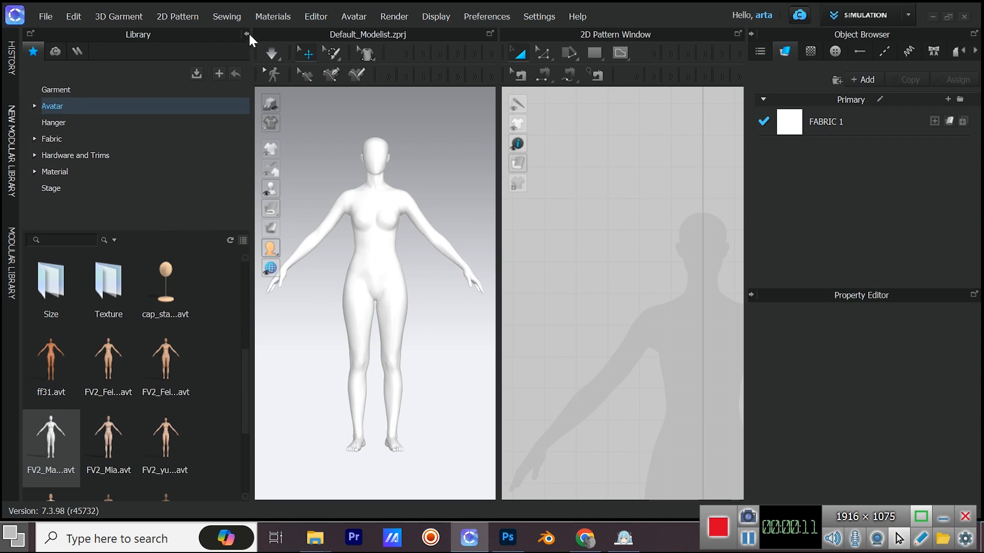
left_click(246, 34)
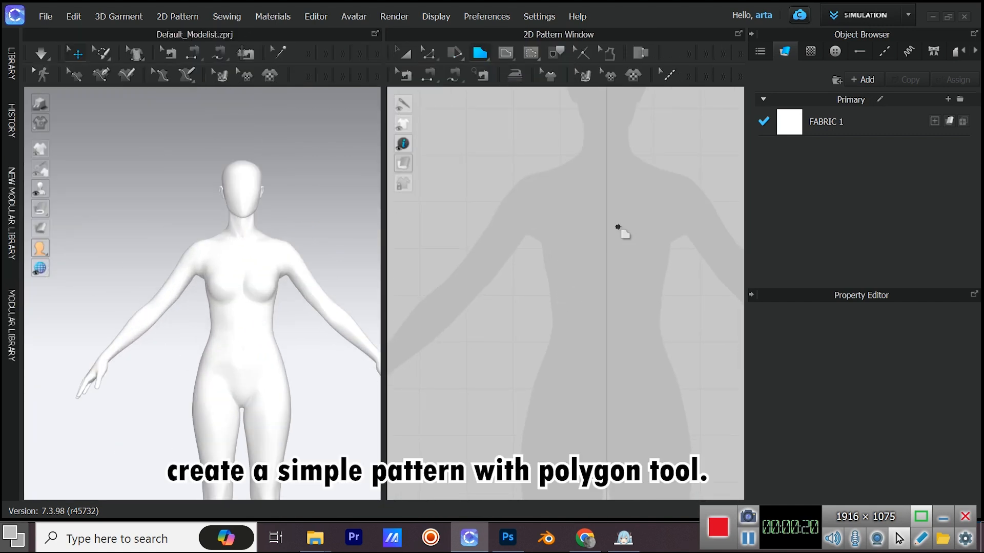
mouse_move(608, 226)
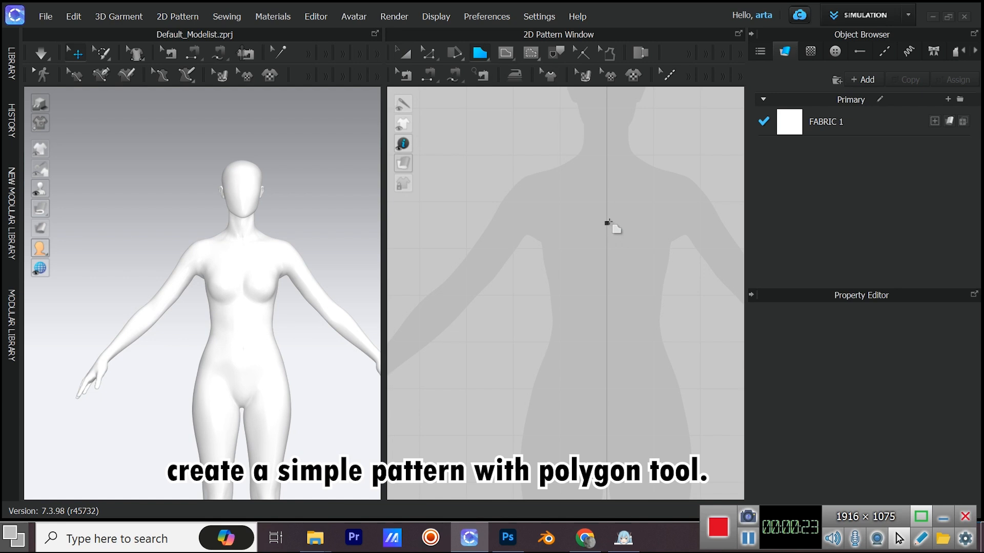
left_click(606, 223)
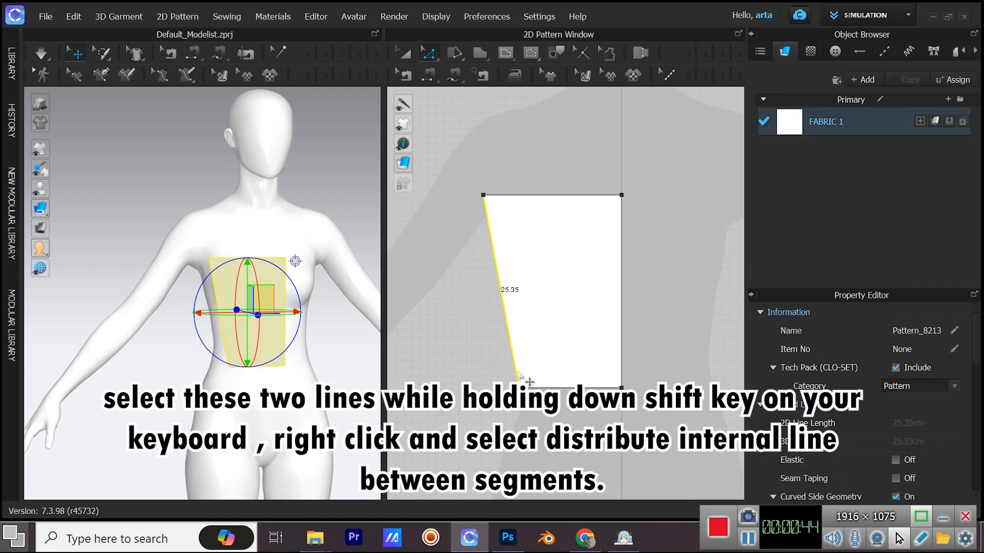
Step: Distribute three internal lines between the bodice side edges and offset each by 0.7 cm
left_click(621, 289)
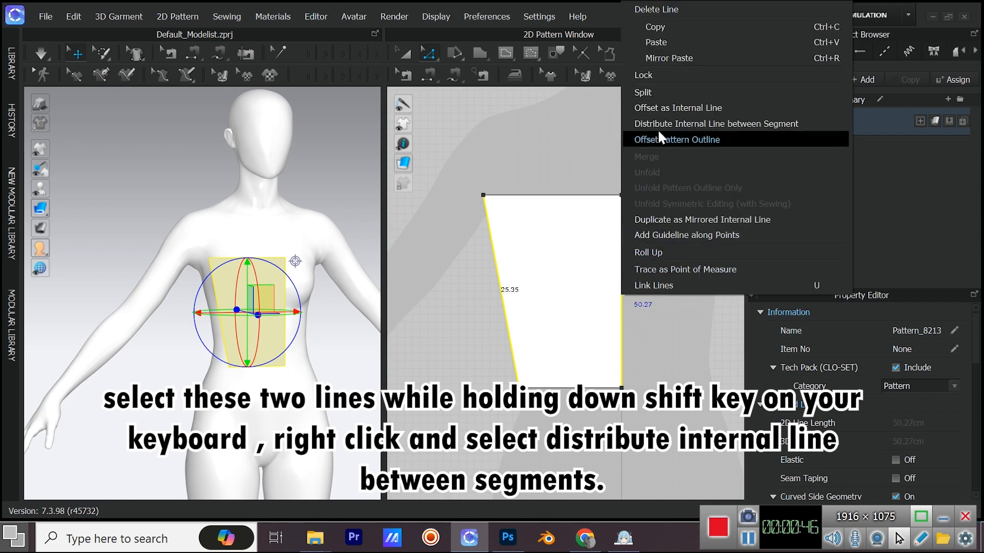
left_click(716, 124)
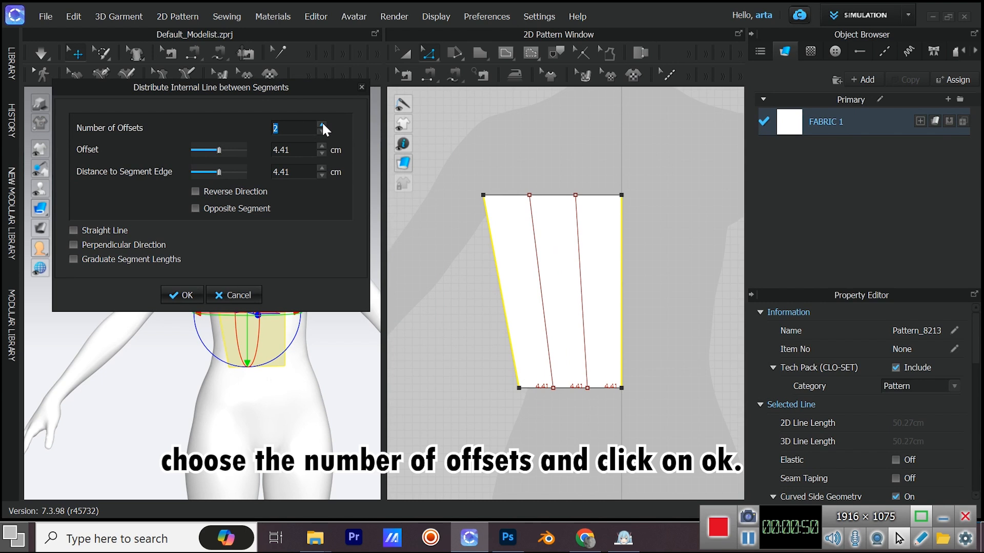
left_click(322, 125)
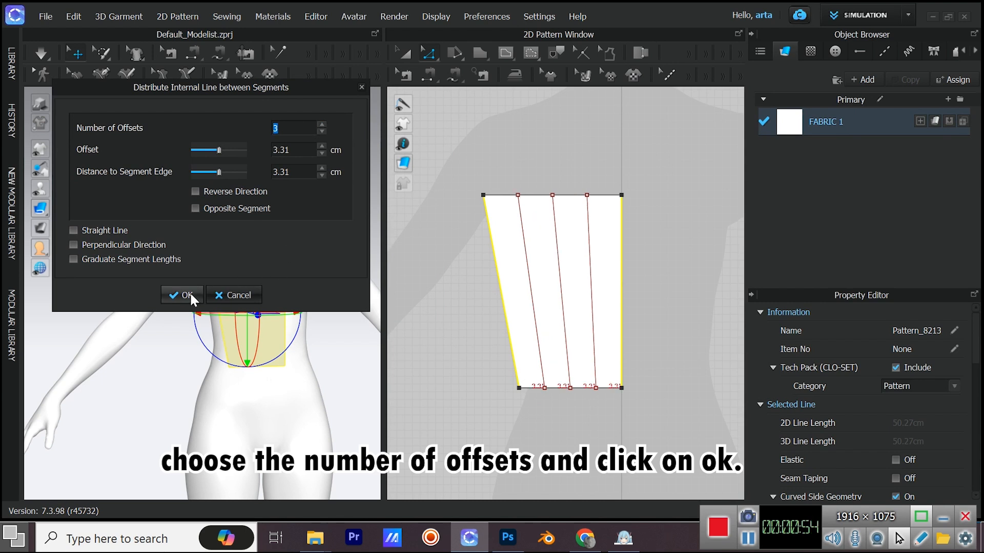
left_click(182, 295)
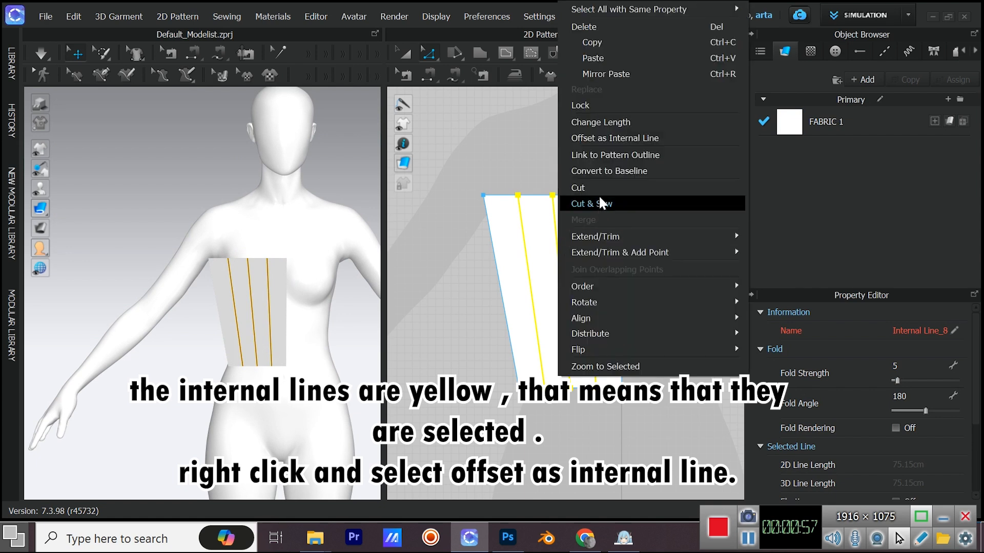
left_click(614, 137)
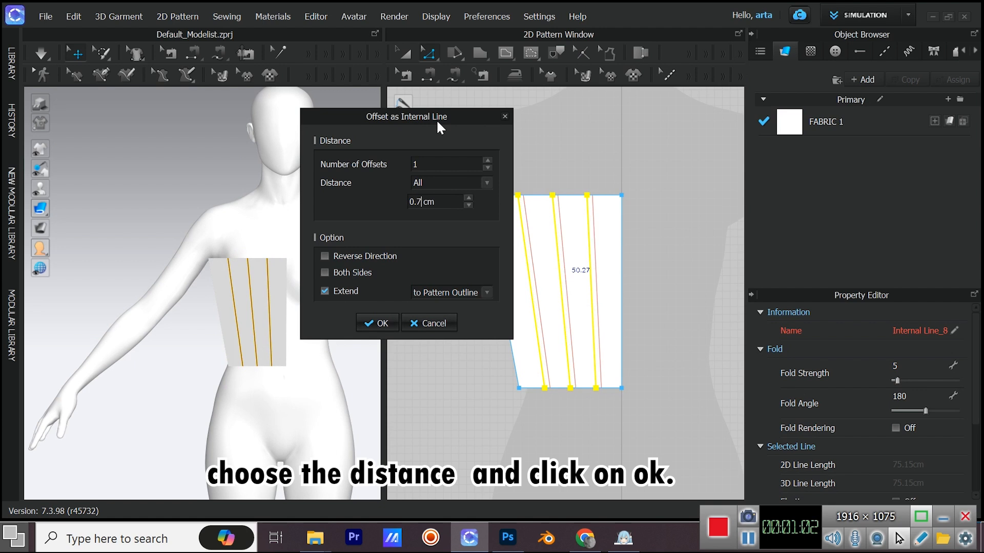
left_click(376, 323)
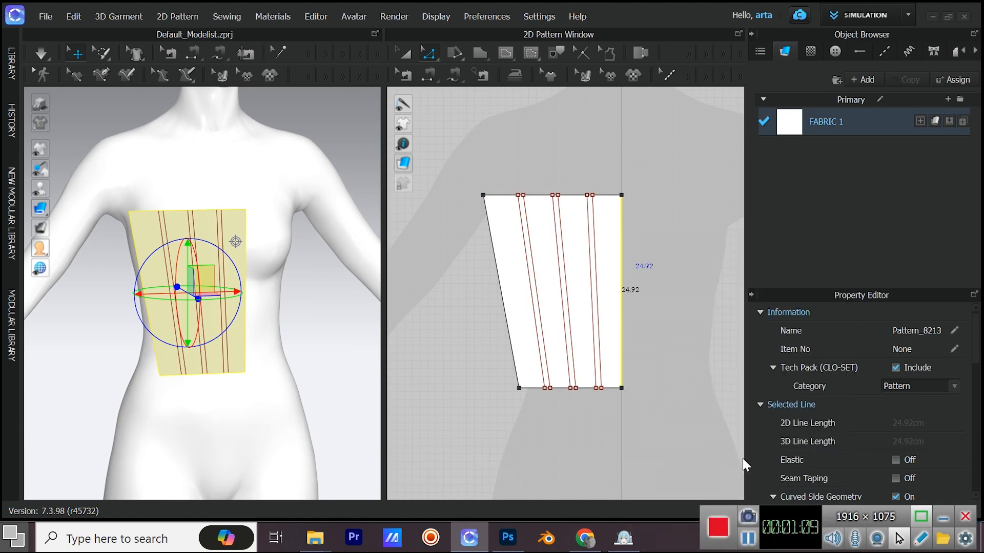
Step: Duplicate the front bodice as a flipped back panel and sew their matching edges
left_click(402, 53)
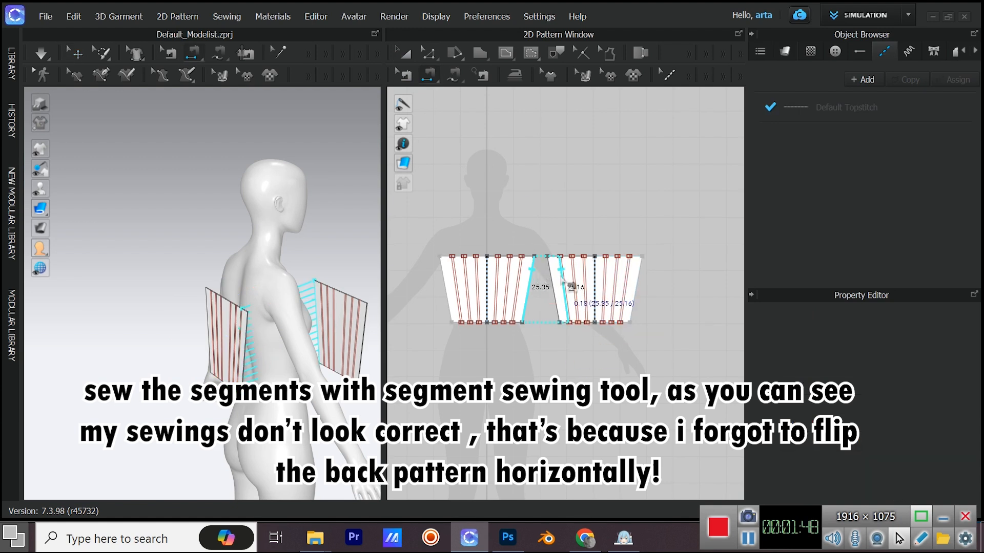
left_click(403, 53)
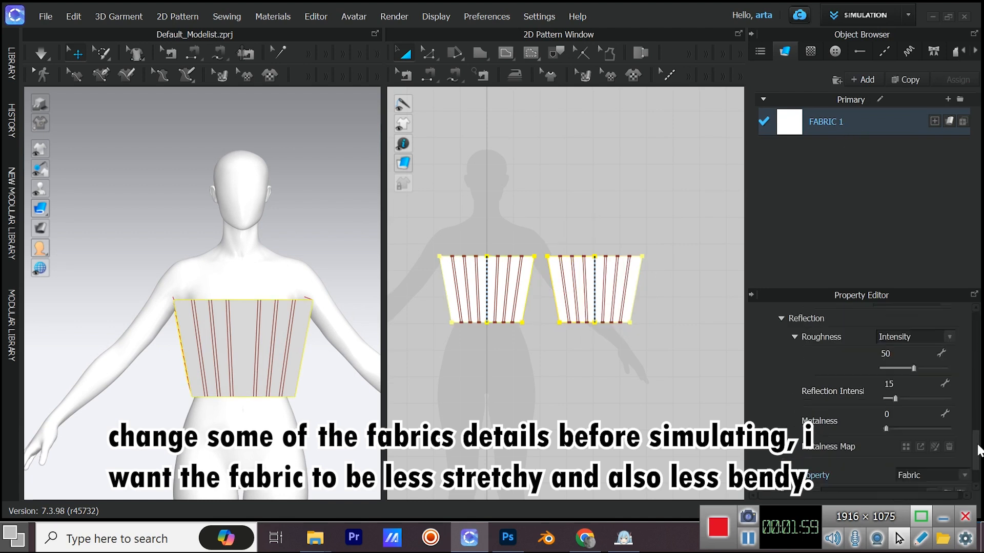
Step: Raise the fabric friction to 88 and set the avatar's skin offset to 1
scroll("down", 3)
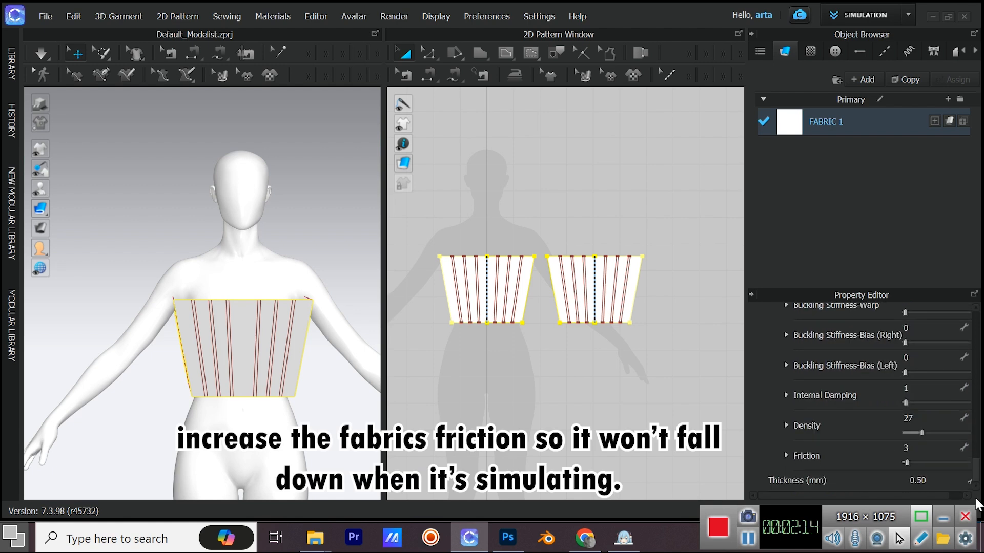
left_click_drag(906, 463, 953, 463)
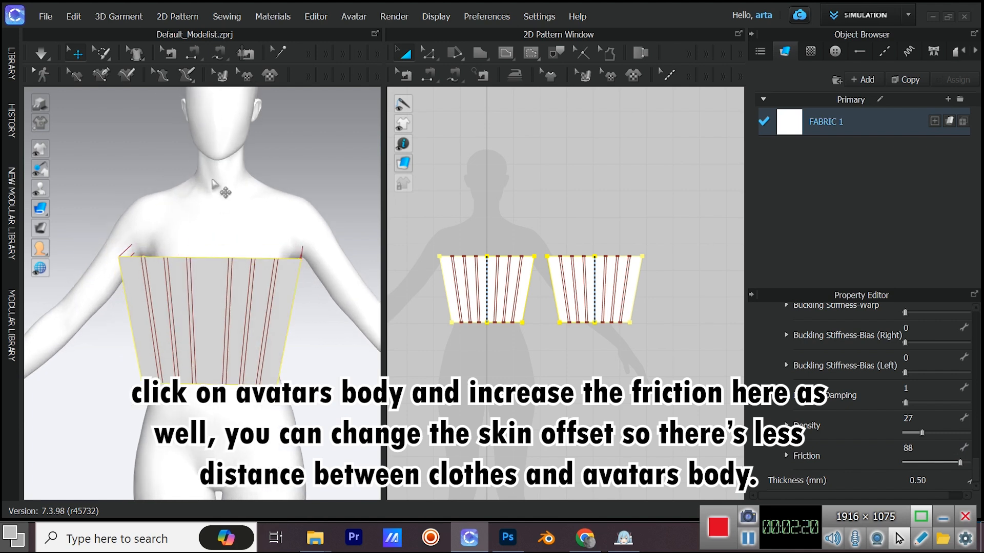
left_click(211, 178)
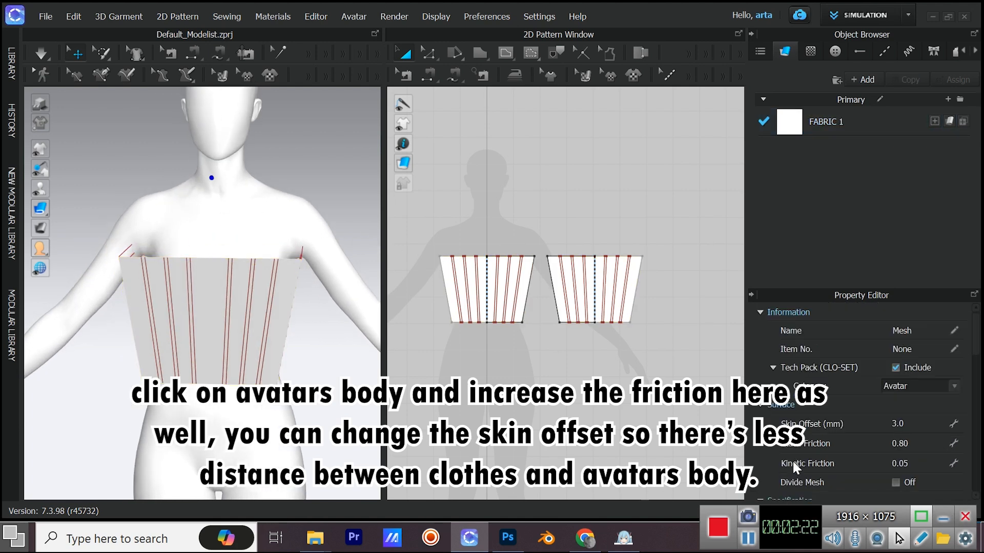
type("1")
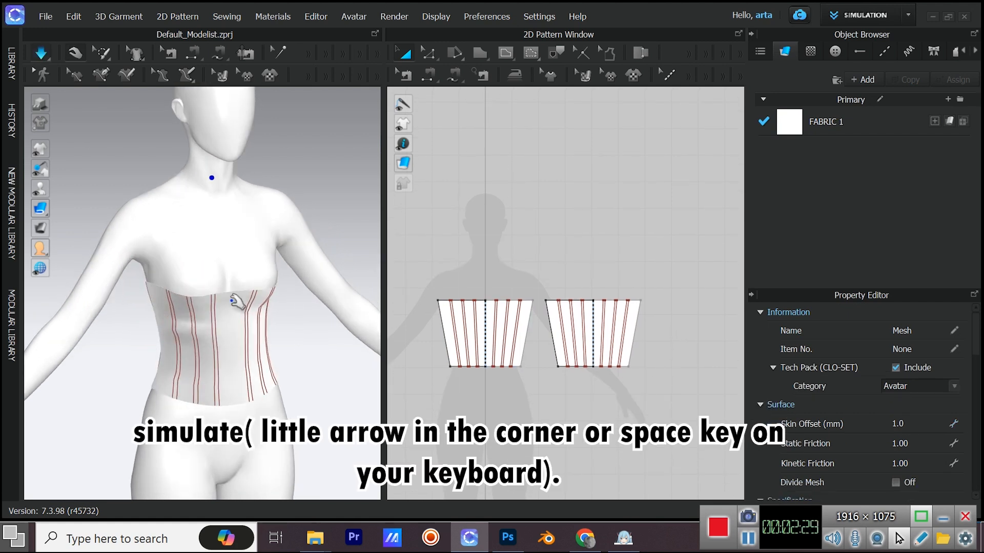
Step: Run the simulation to drape the bodice snugly onto the avatar's torso
left_click(481, 333)
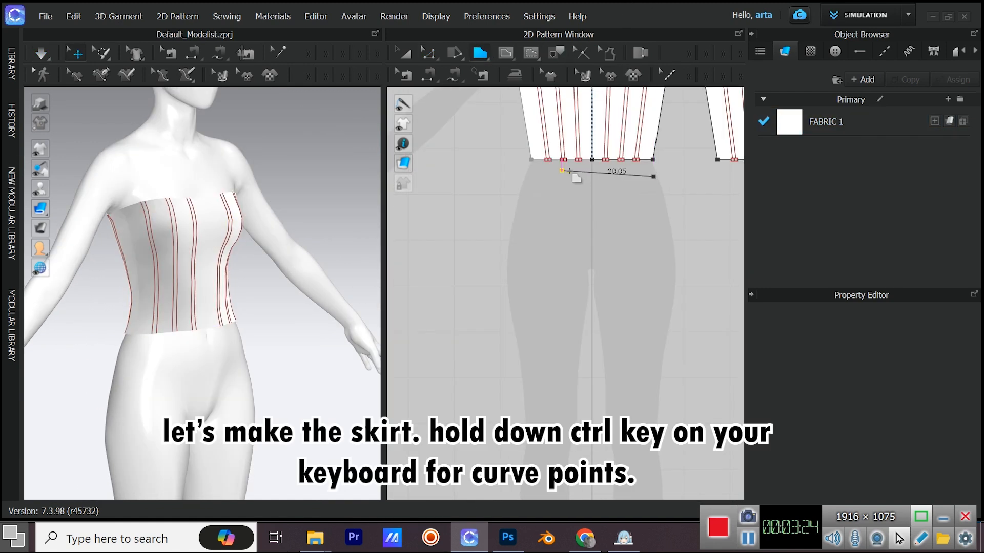
Step: Draw a closed half petal outline with a curved side edge, then choose Edit Pattern
left_click_drag(562, 173, 590, 332)
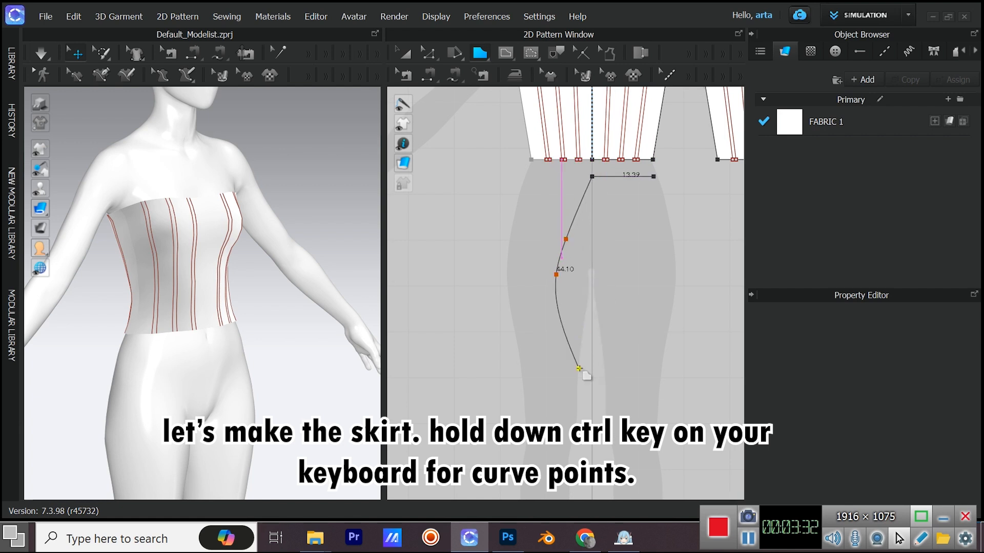
left_click_drag(578, 368, 673, 401)
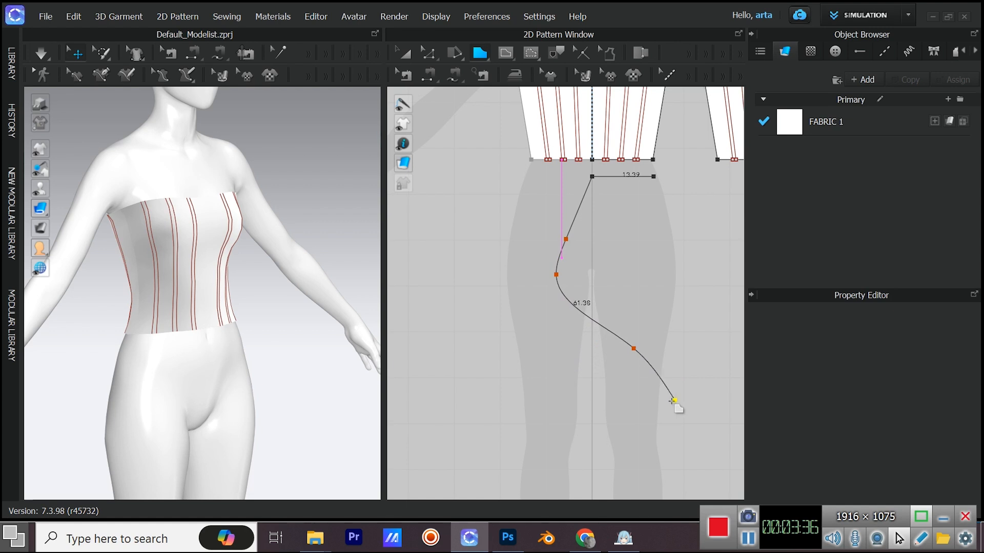
left_click(429, 53)
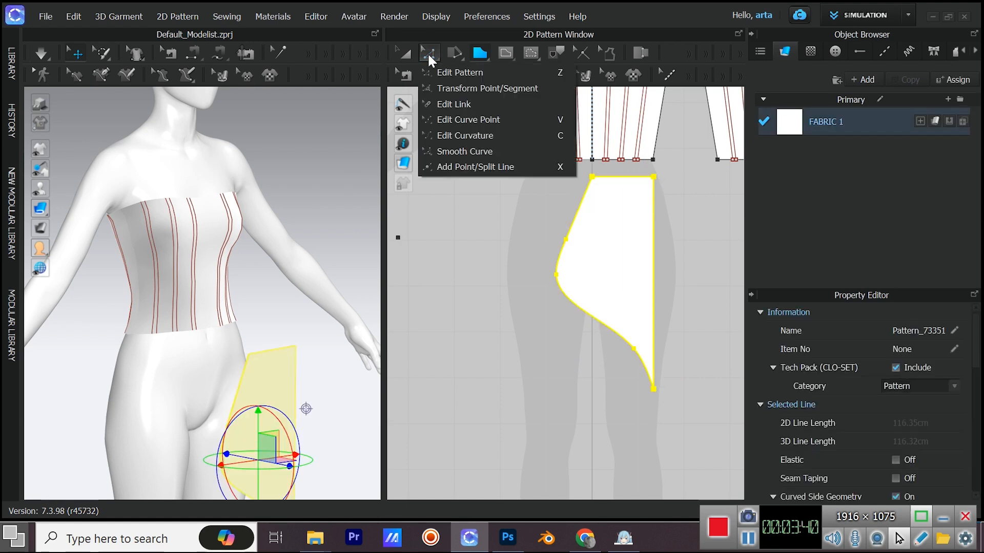
left_click(467, 120)
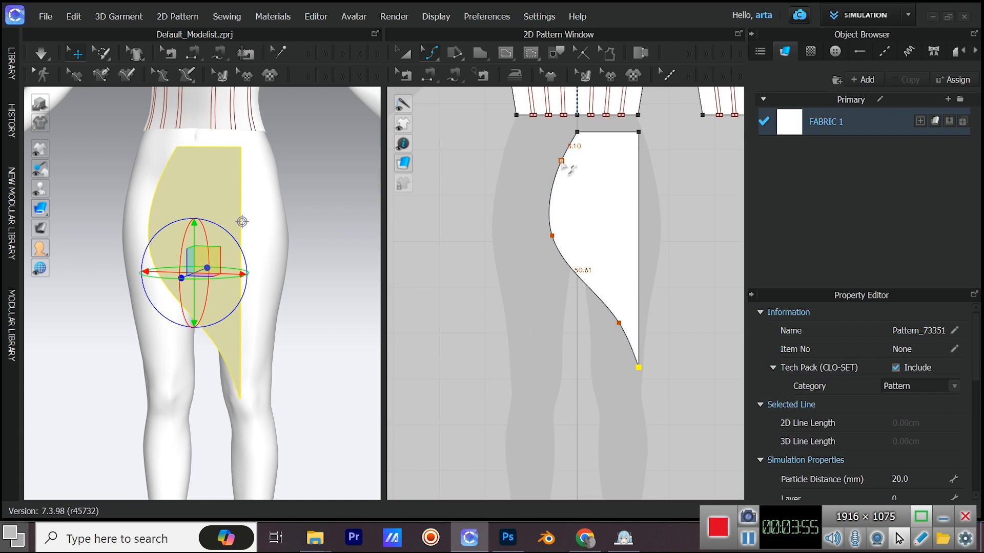
left_click(430, 53)
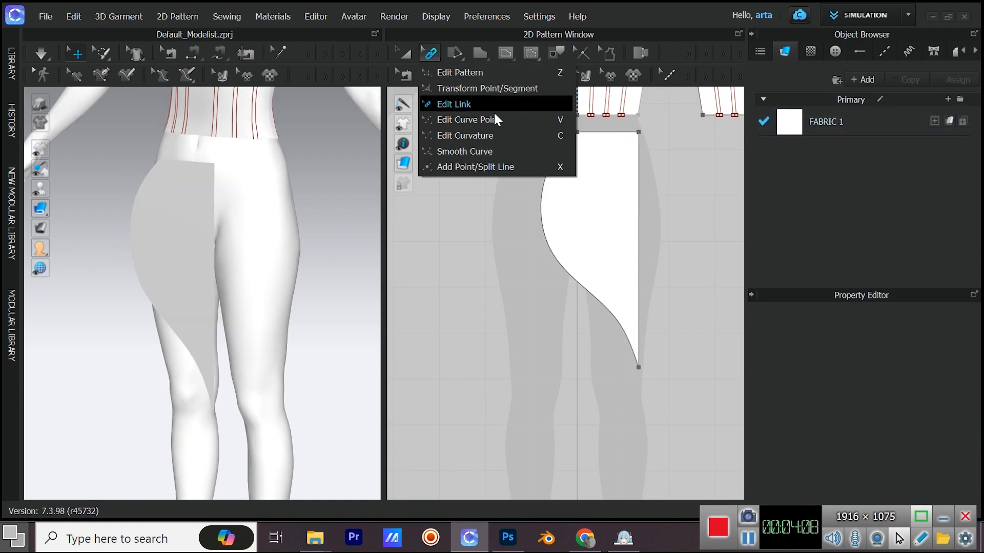
left_click(453, 104)
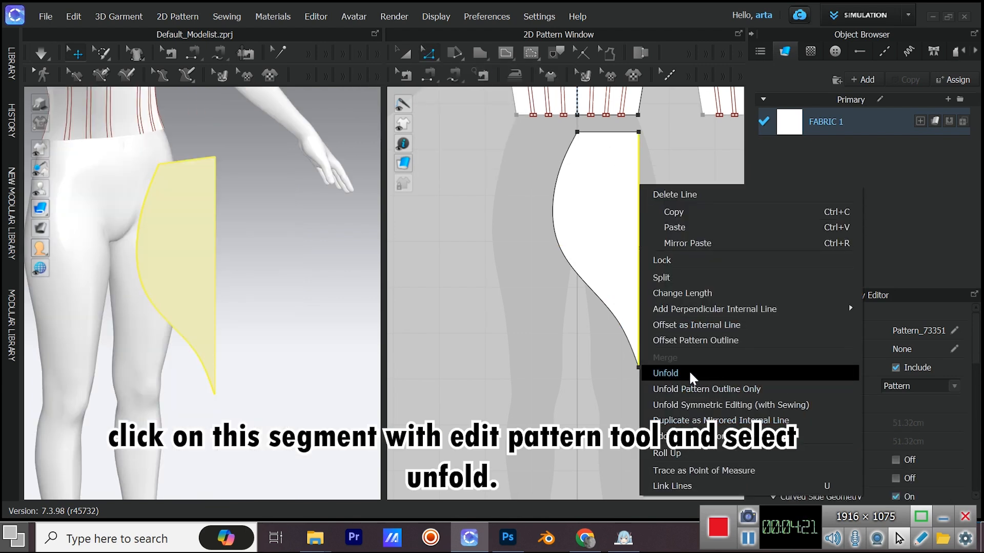
Step: Unfold the half petal along its straight centre edge into a symmetric piece
left_click(665, 373)
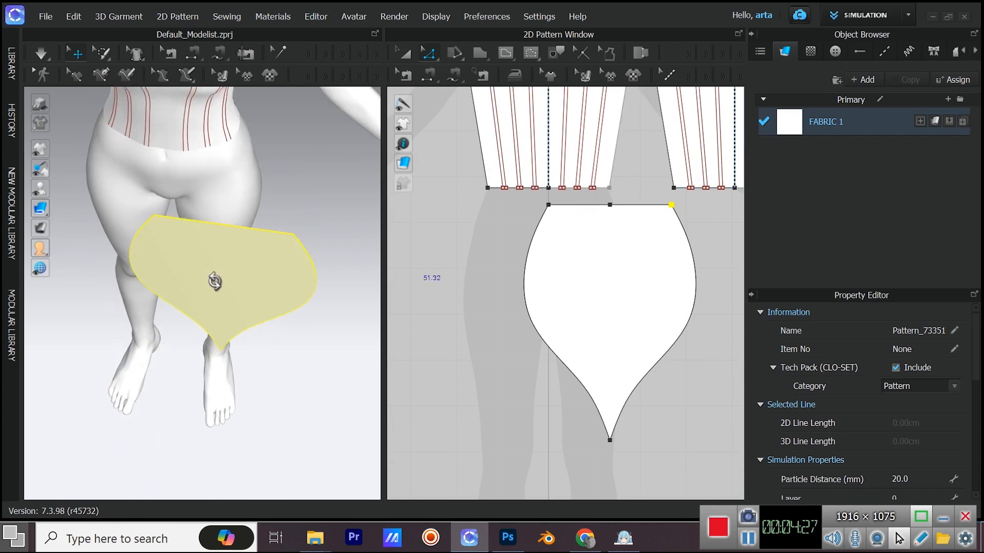
left_click(506, 53)
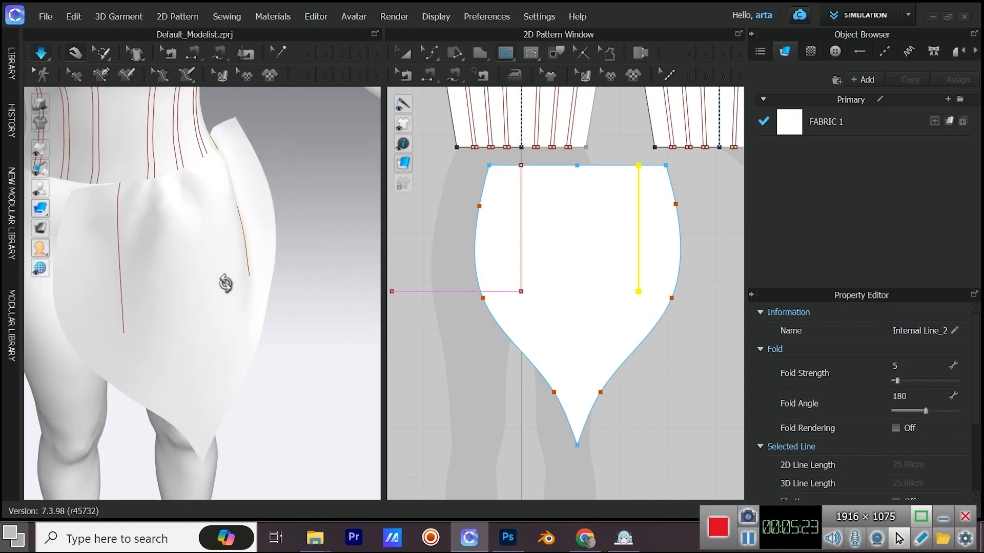
Step: Select the petal's right internal line and set fold strength 5 and fold angle 180
left_click(429, 53)
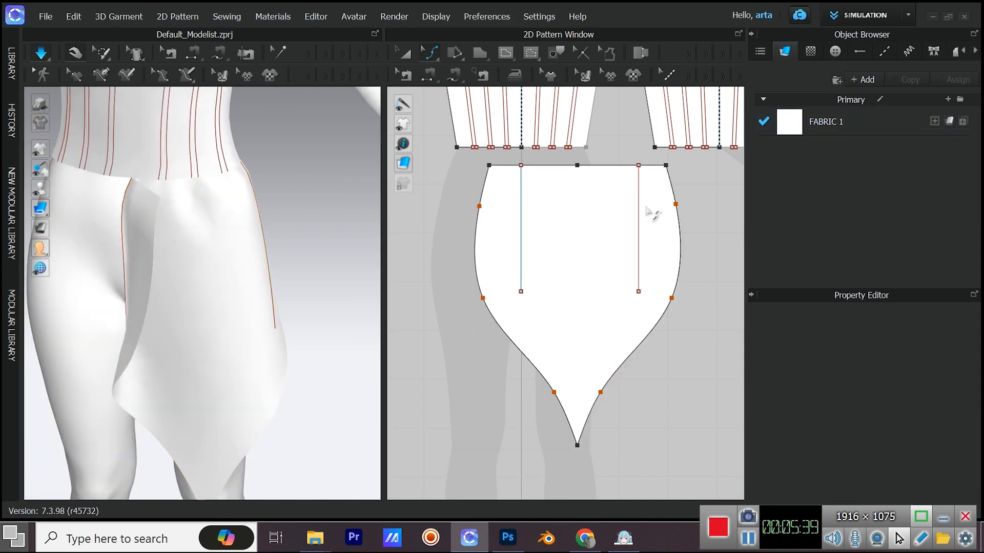
left_click(638, 225)
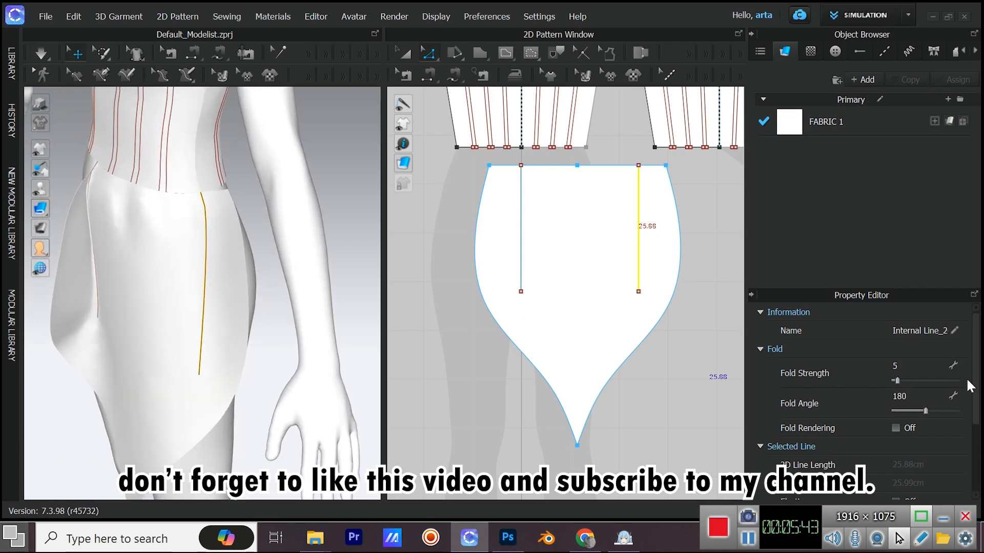
left_click_drag(922, 410, 931, 411)
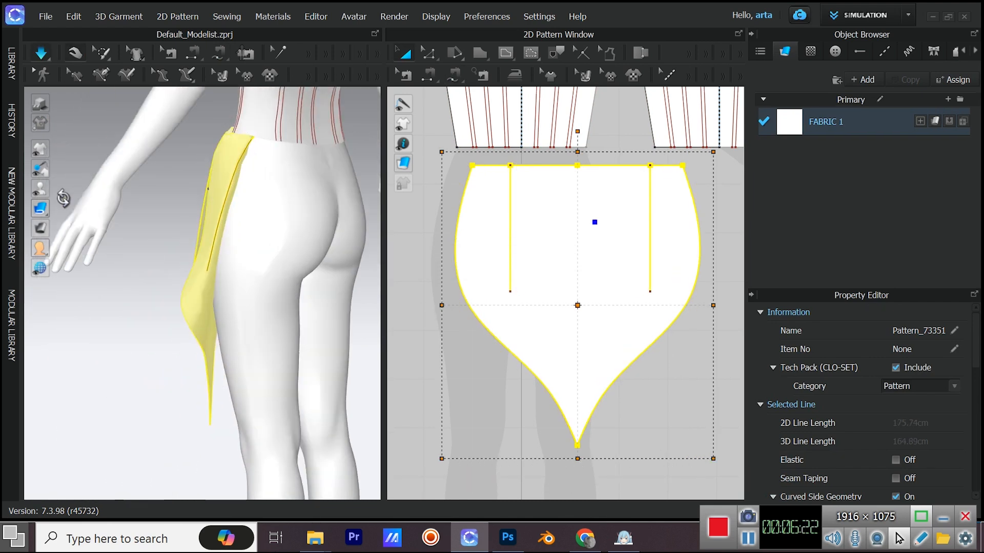
Step: Reshape the petal's curve points, move it onto the hip, and make a mirrored copy
left_click(429, 52)
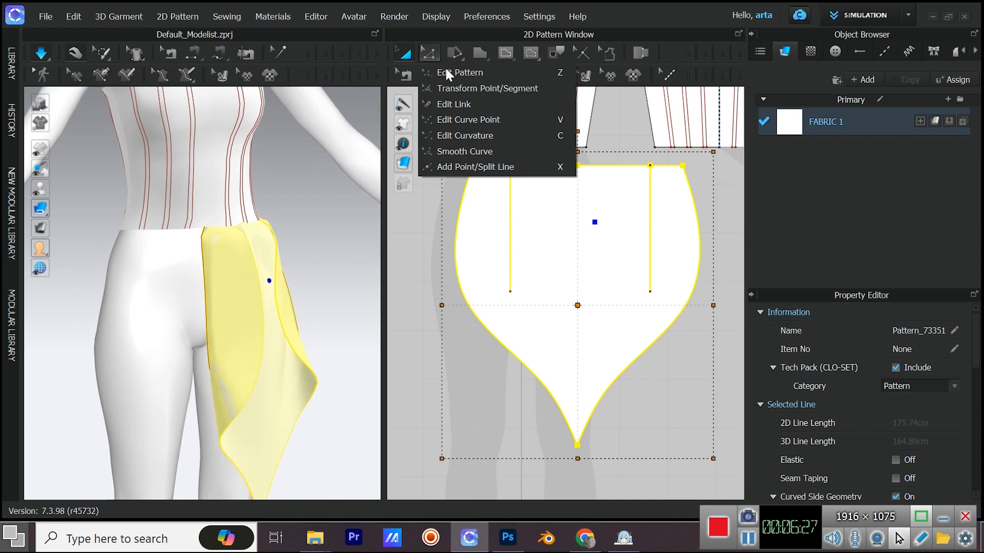
left_click(459, 72)
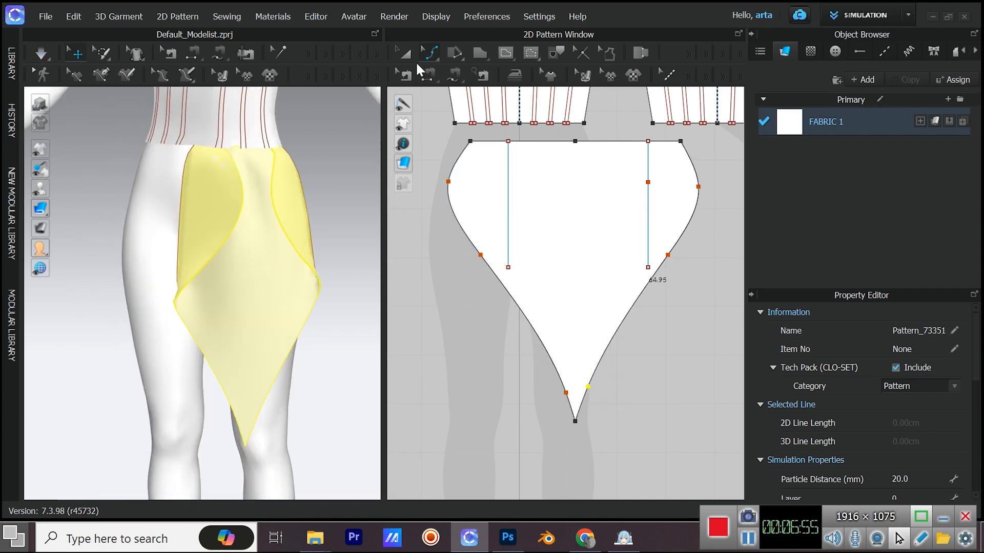
key("Delete")
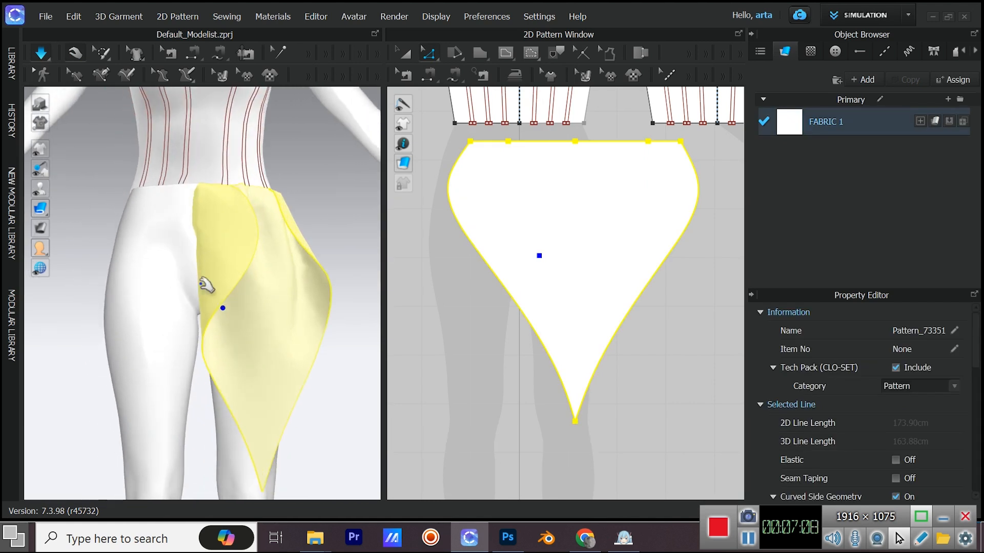
left_click_drag(574, 421, 573, 376)
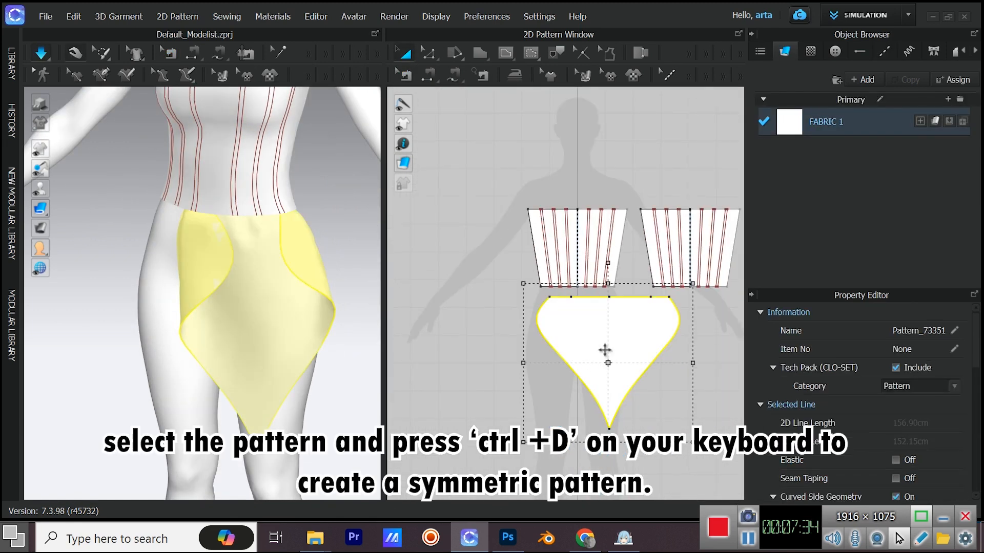
key("ctrl+d")
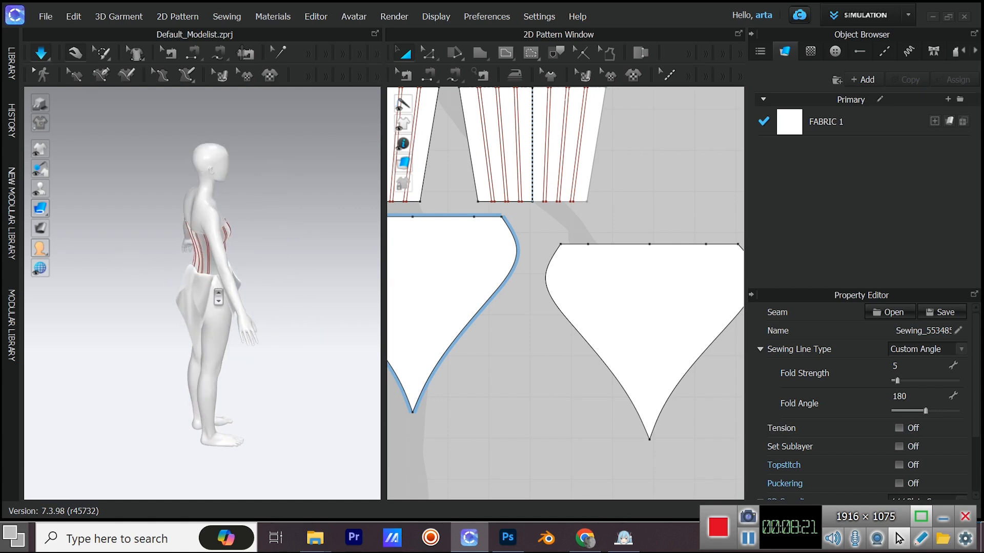
Step: Create another symmetric copy of the petal with Ctrl+D
key("ctrl+d")
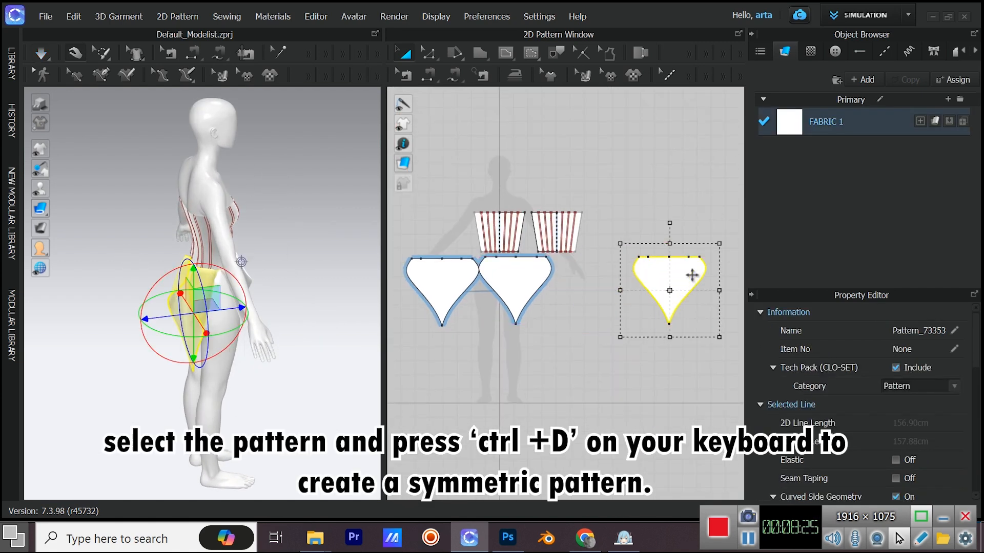
key("ctrl+d")
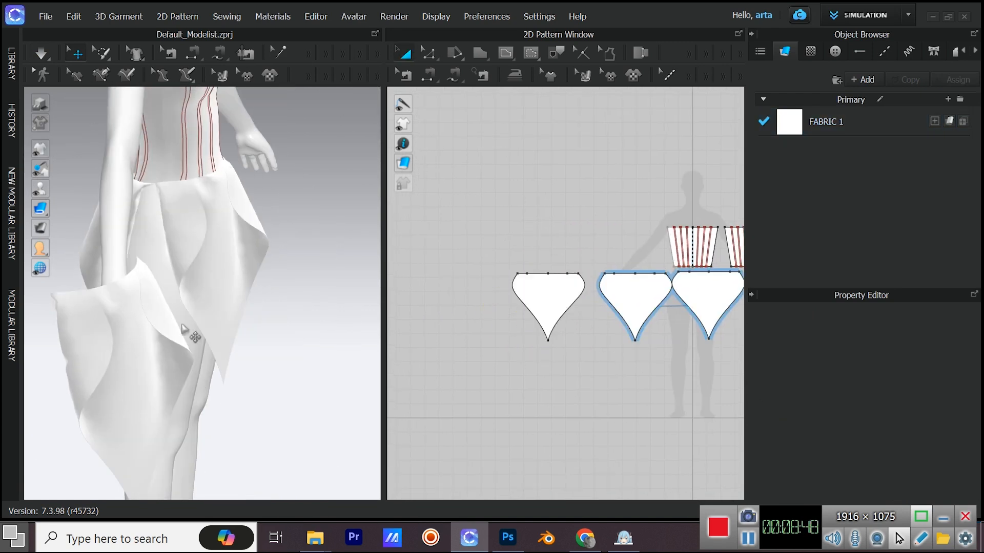
Step: Extend the back petal's seam to its full length, then duplicate a mirrored petal with Ctrl+D
left_click(547, 301)
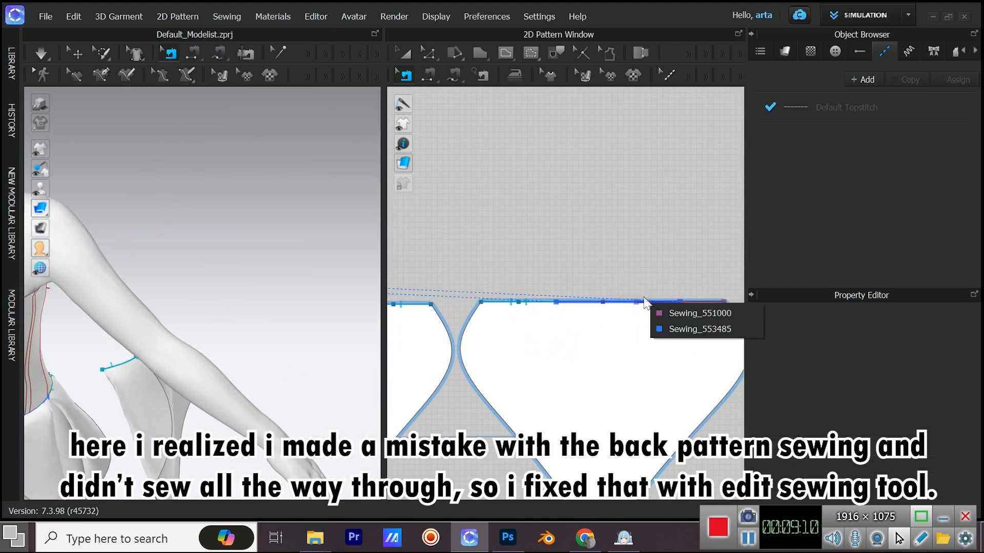
left_click(700, 328)
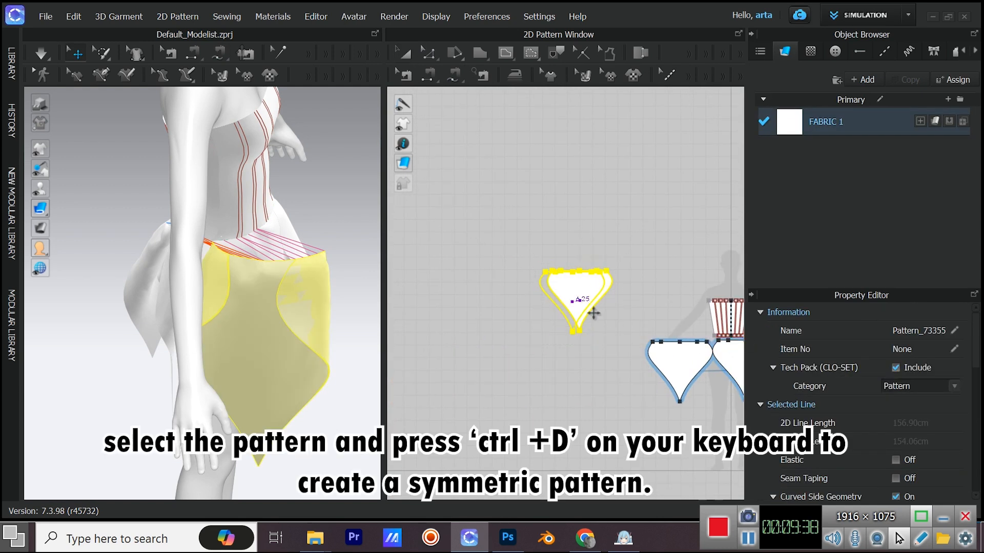
key("ctrl+d")
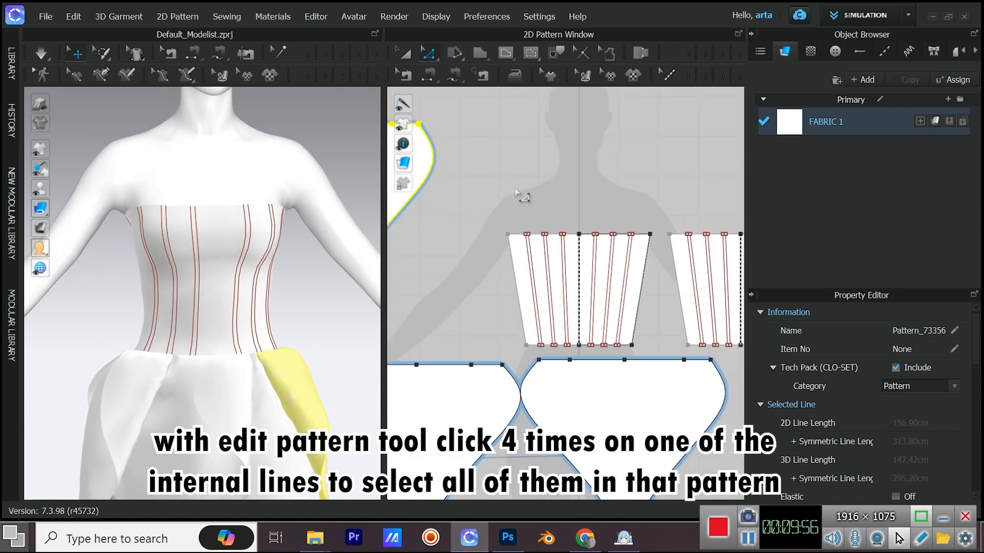
Step: Select all internal lines of the bodice pattern while completing two rows of six petals
left_click(555, 260)
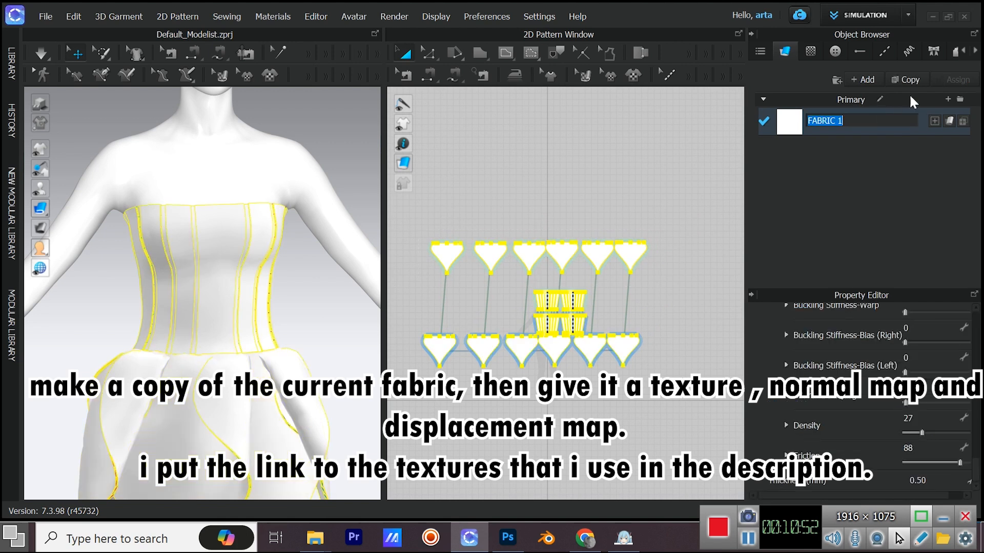
Step: Copy FABRIC 1 and give it floral2 texture and floral2 n normal map
left_click(905, 80)
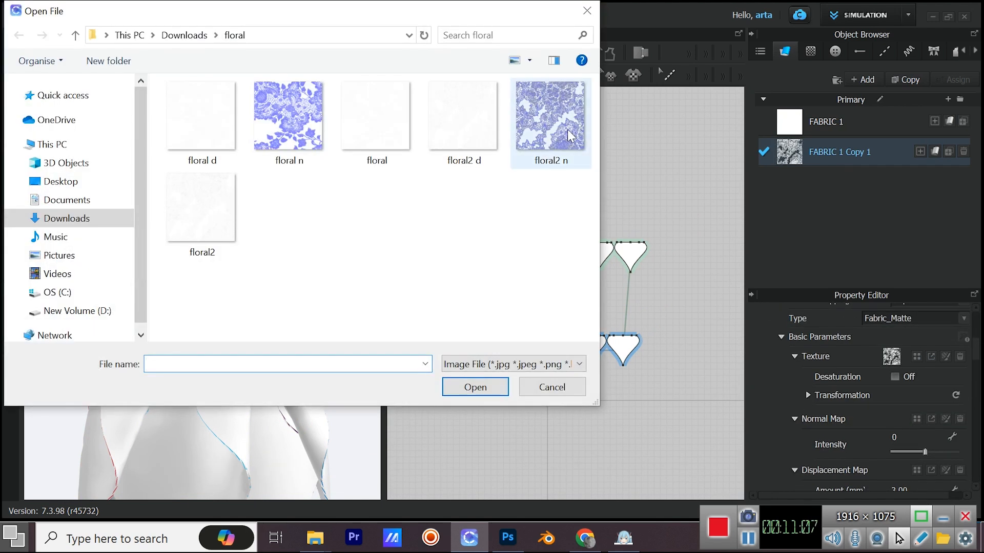
left_click(201, 207)
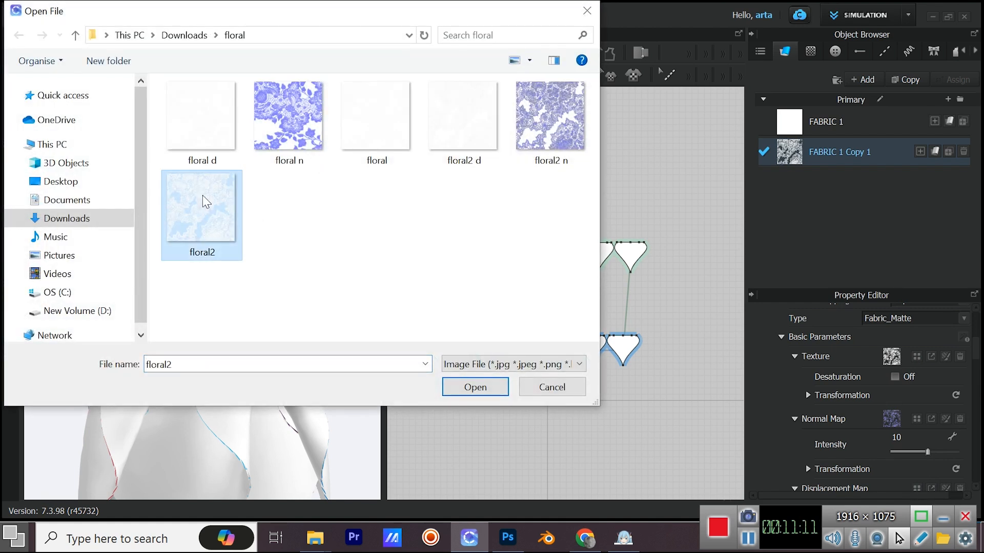
left_click(475, 387)
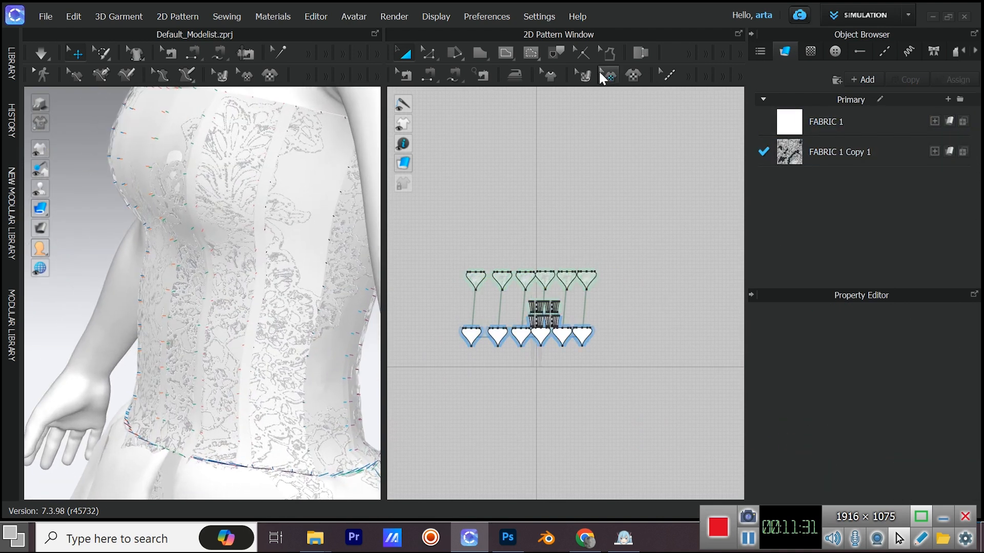
Step: Switch to the Transform Pattern tool to select the skirt petal patterns
left_click(584, 75)
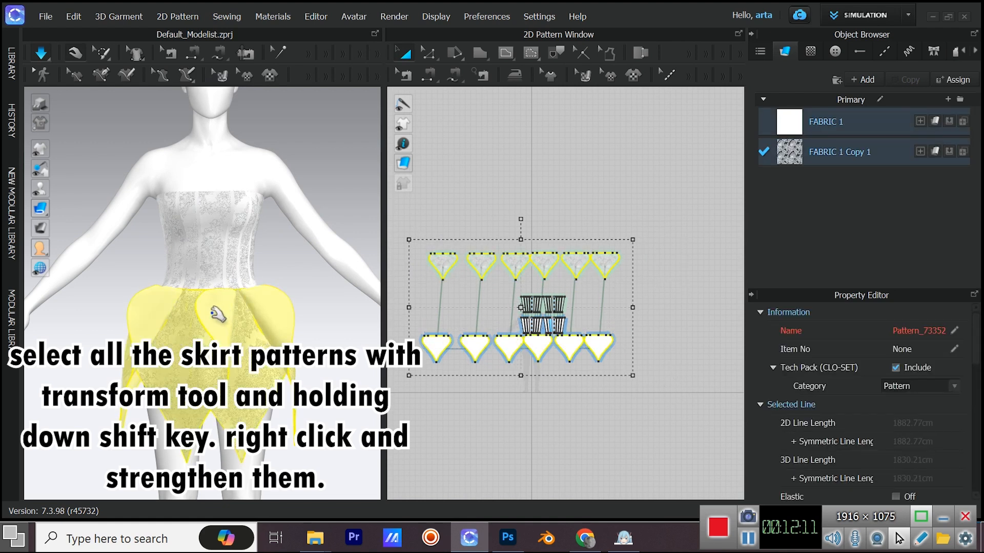
Step: Apply Strengthen to all selected skirt petal patterns from the right-click menu
right_click(518, 308)
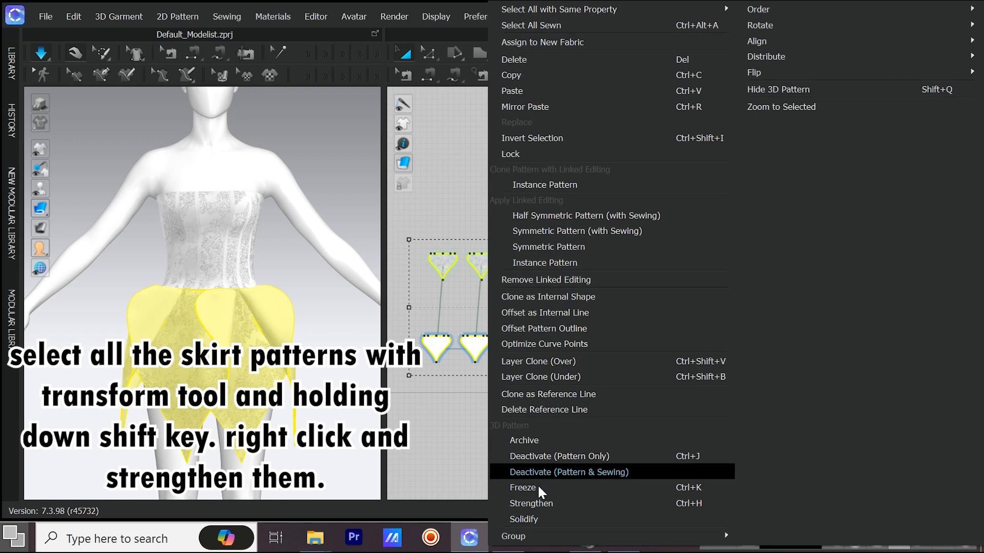
left_click(531, 503)
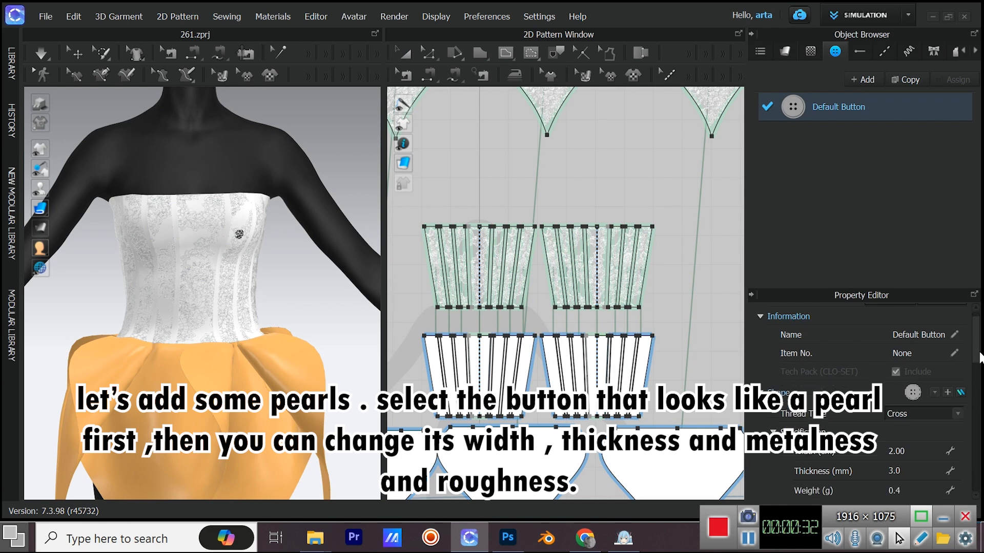
Step: Scroll the Property Editor to reach the default button's shape and material settings
scroll("down", 3)
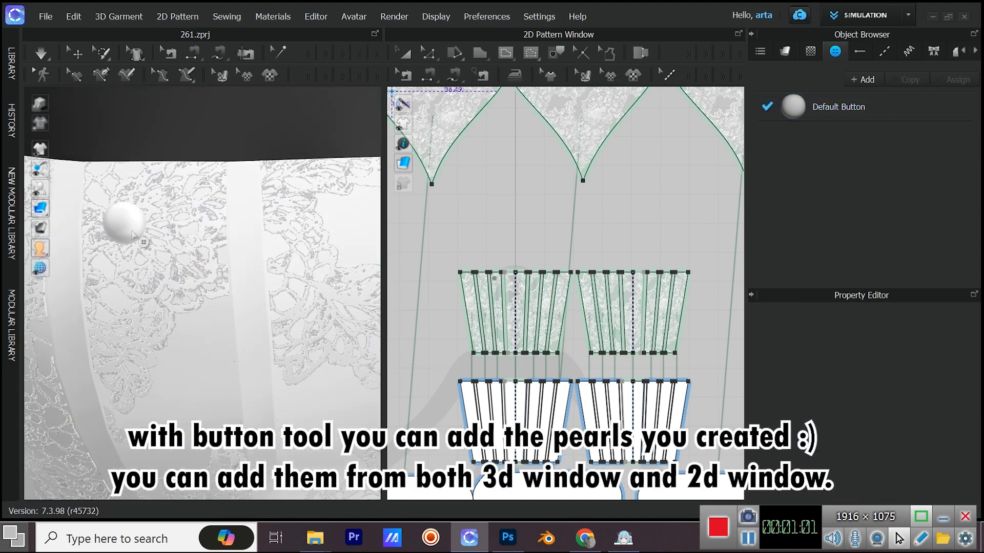
Step: Start placing pearl buttons onto the lace bodice's front panels
left_click(837, 107)
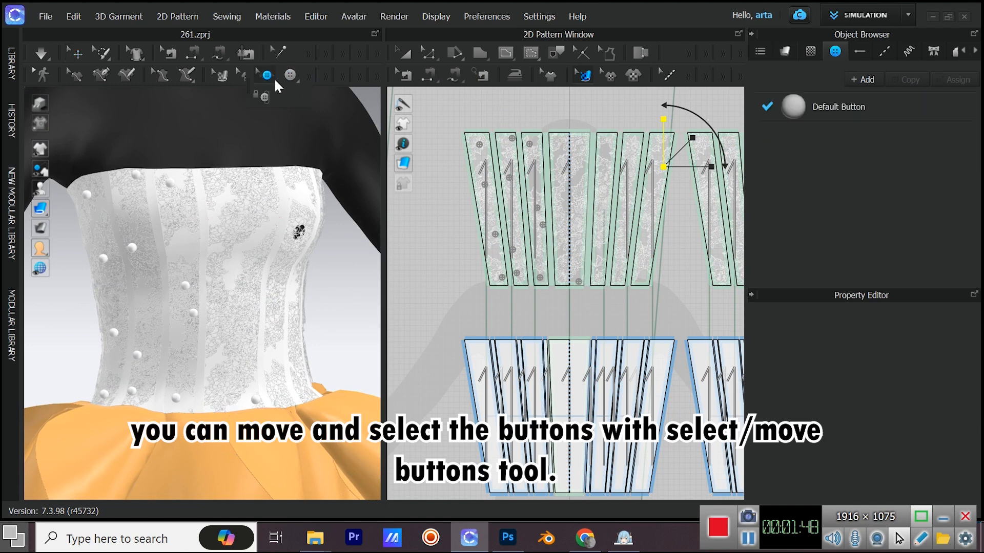
left_click(266, 76)
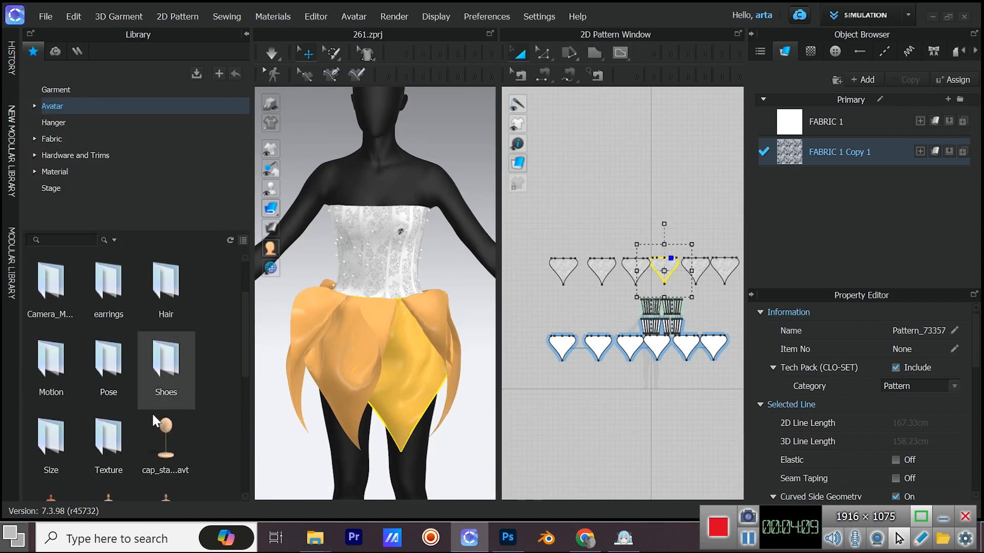
Step: Set bodice rendering thickness to 2.5 and display fabrics as Thick Textured Surface
scroll("down", 3)
type("2.5")
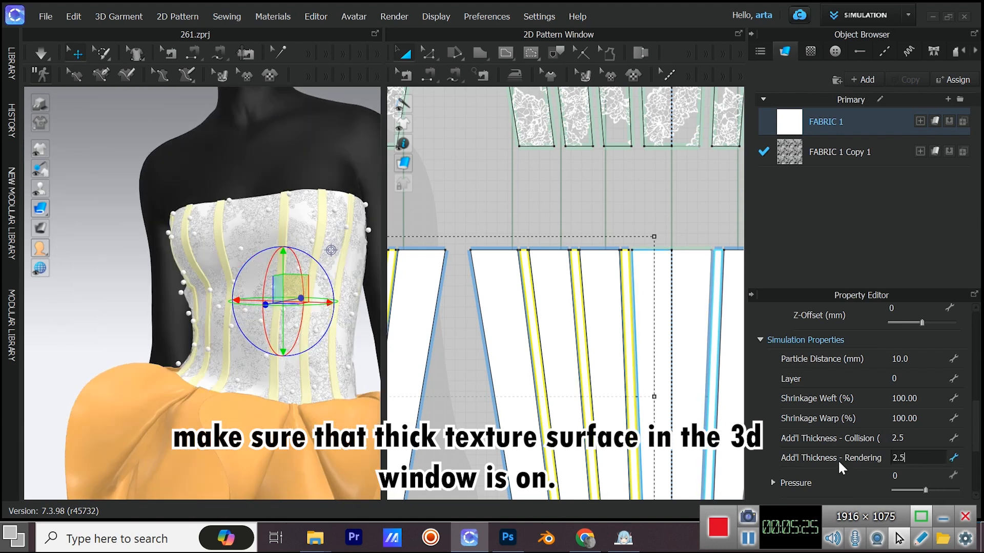
left_click(40, 207)
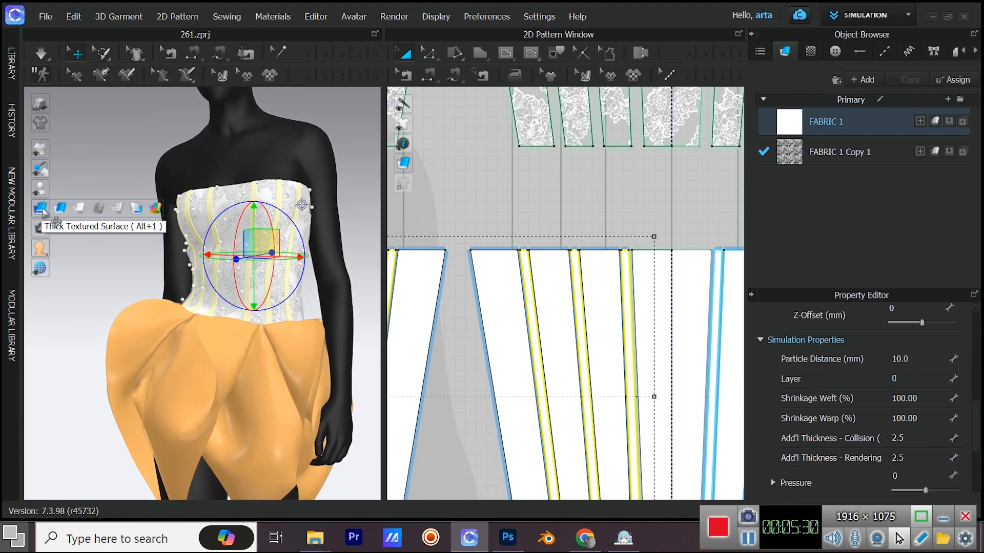
left_click(394, 16)
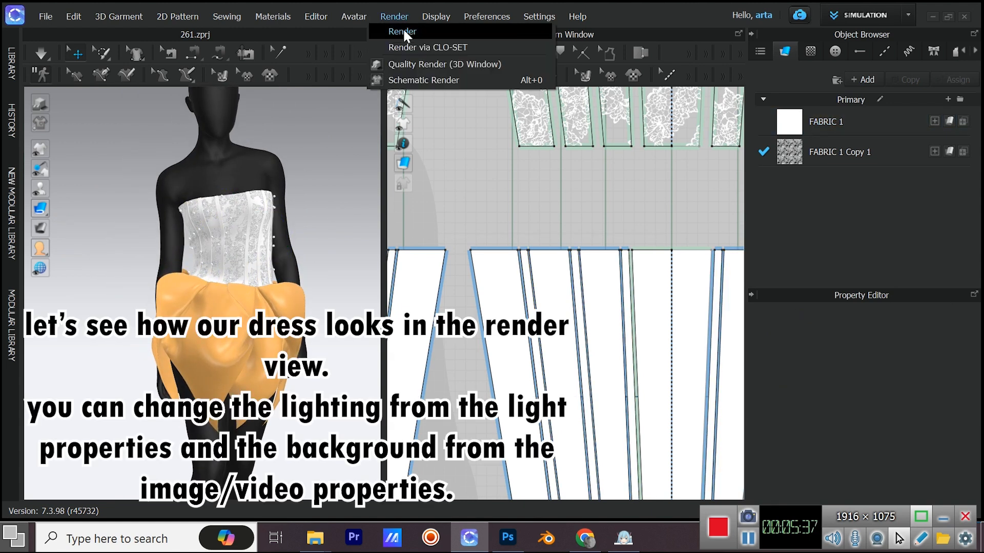
Step: Open the render view and apply the Galleryhouse lighting preset
left_click(402, 31)
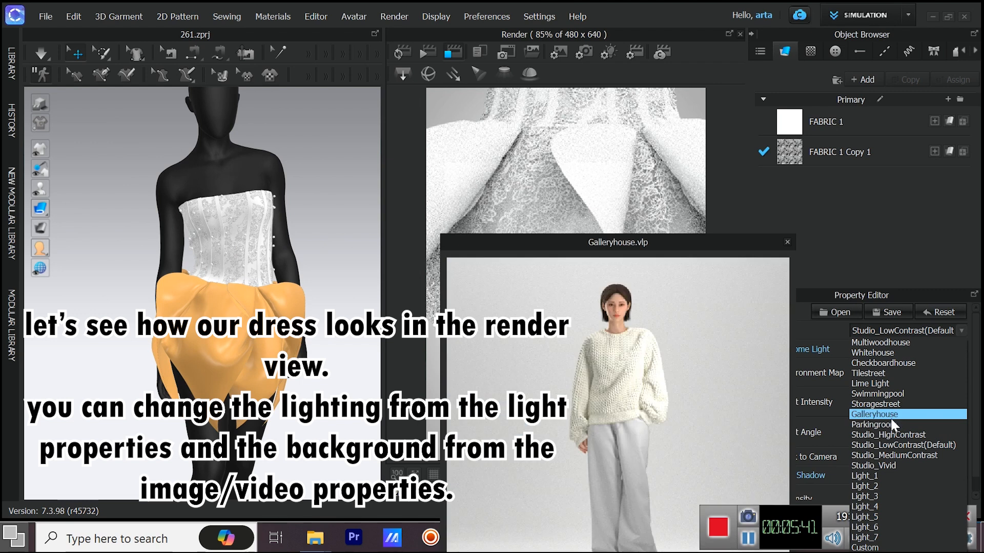
left_click(875, 414)
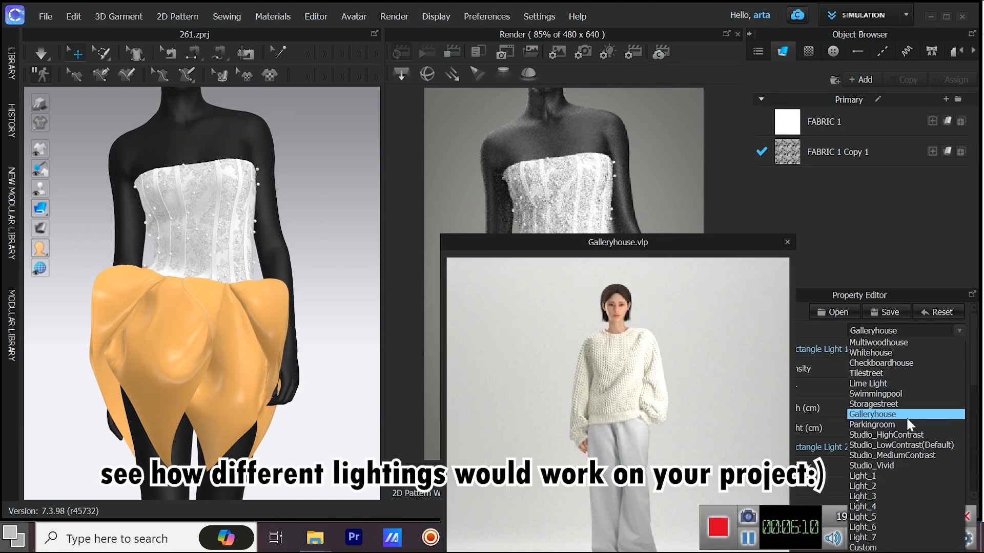
left_click(871, 394)
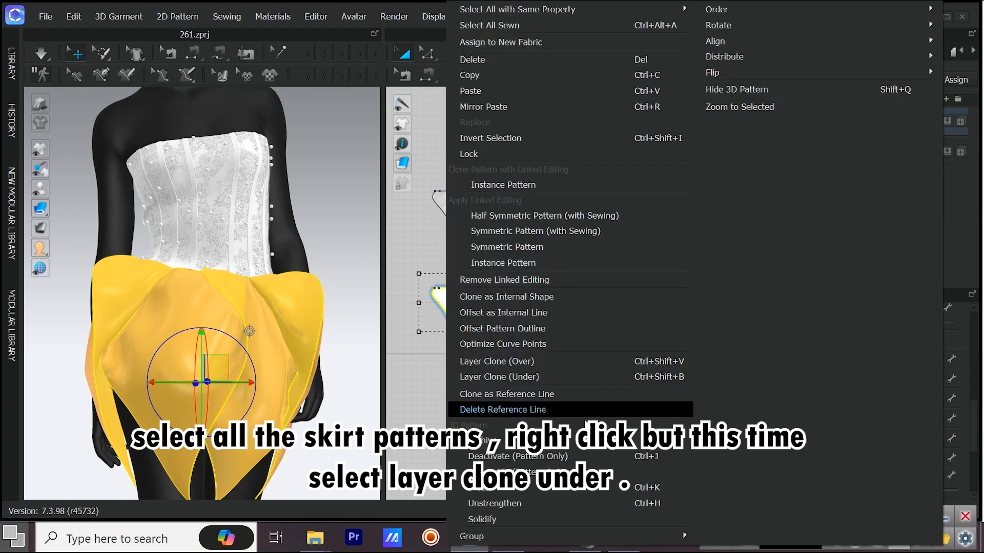
mouse_move(500, 377)
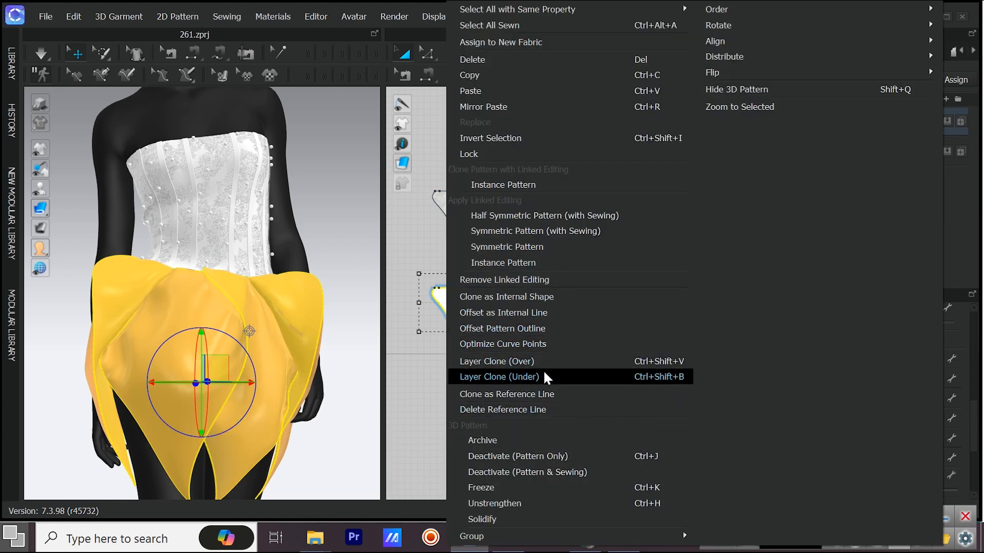
Step: Apply Layer Clone (Under) to all skirt petal patterns
left_click(498, 376)
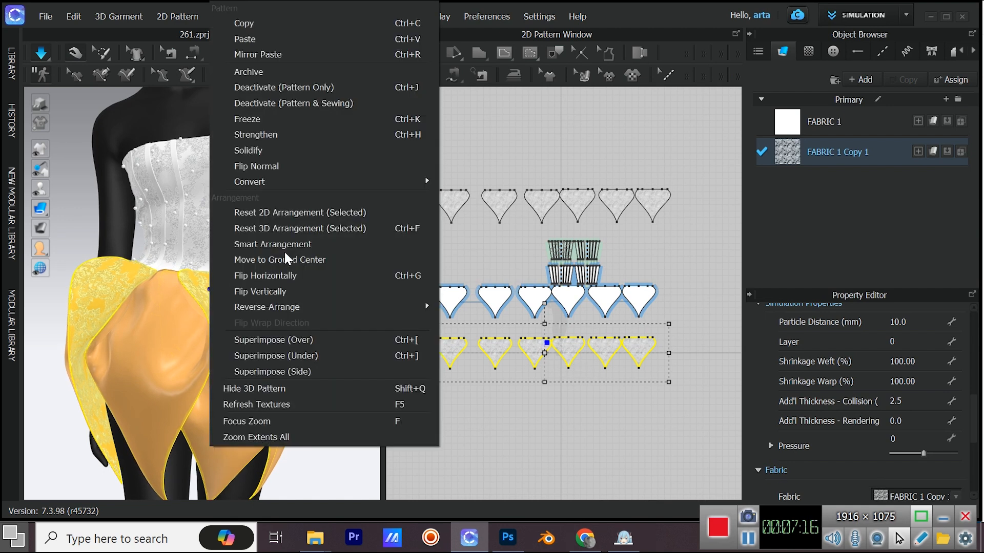
mouse_move(255, 134)
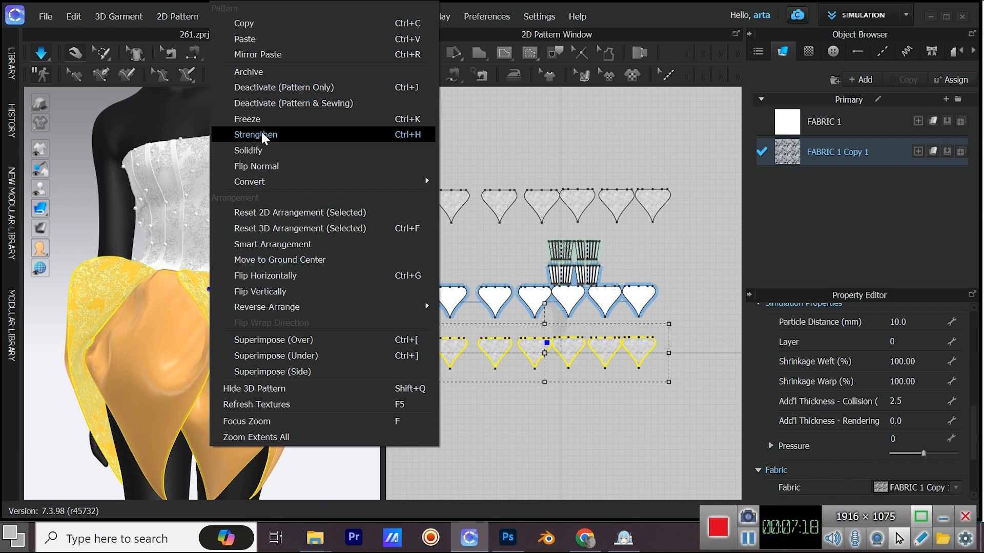
Step: Apply Strengthen to the cloned underlayer petal patterns
left_click(255, 134)
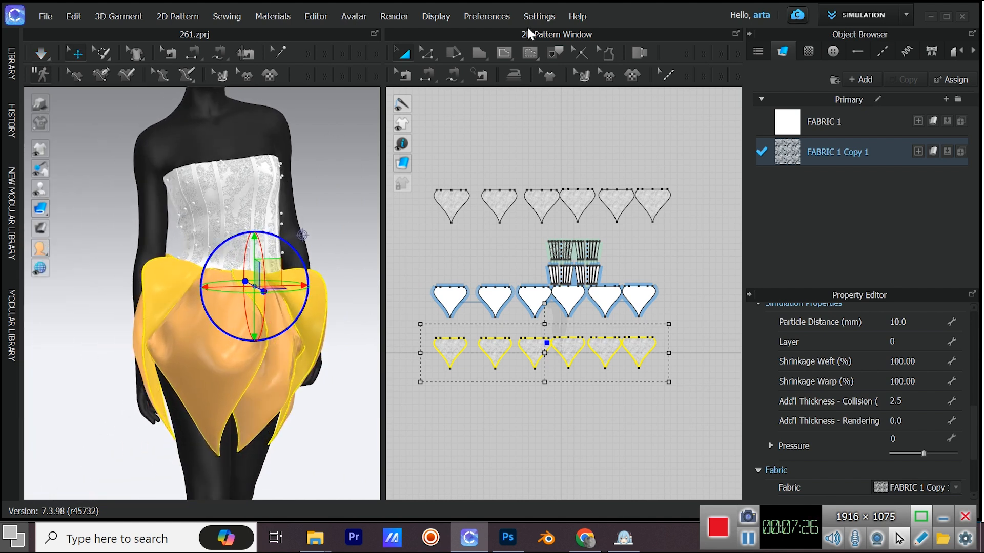
left_click(394, 17)
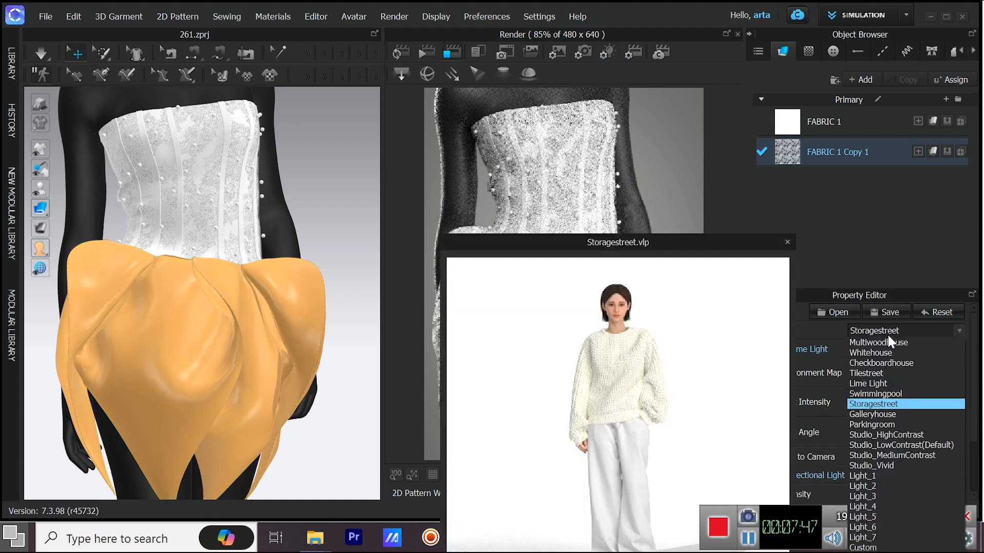
Step: Choose the Storagestreet lighting preset for the dress render
left_click(880, 363)
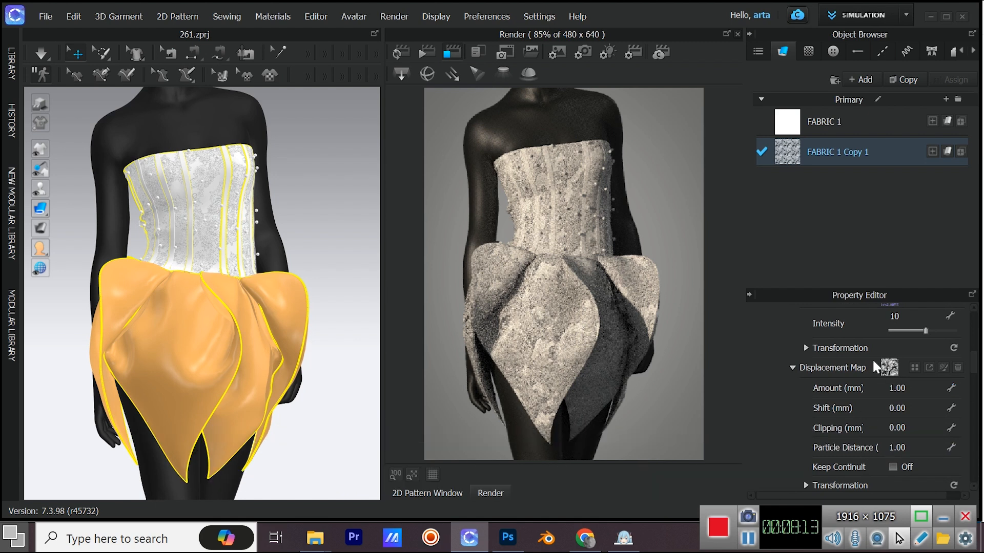
Step: Enable Desaturation on the FABRIC 1 Copy 1 lace texture and expand its settings
left_click_drag(925, 330, 933, 330)
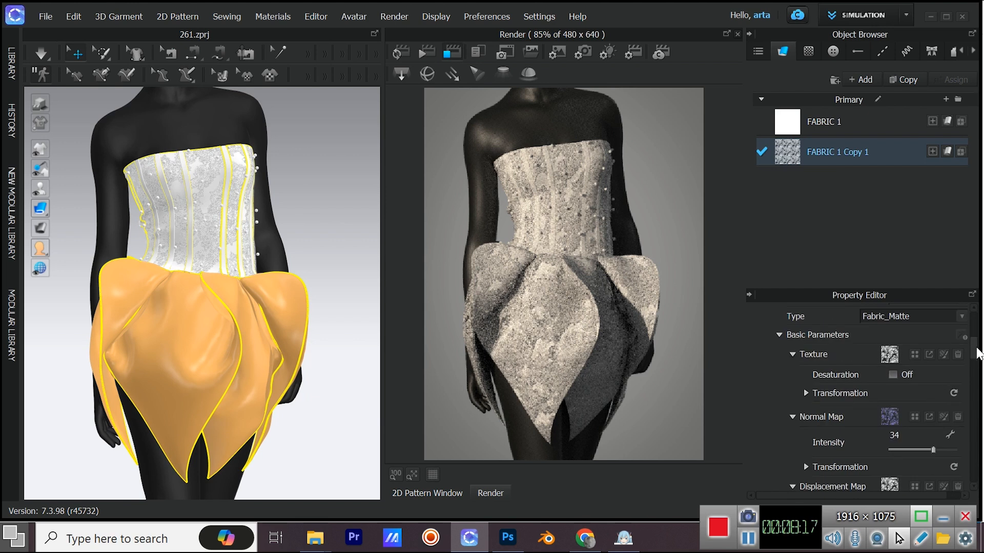
left_click(892, 375)
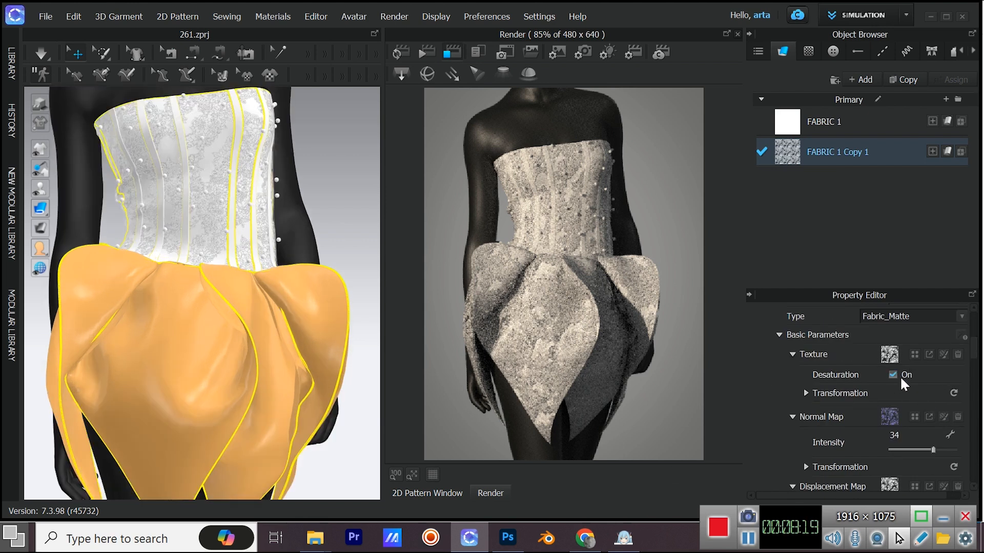
left_click(807, 375)
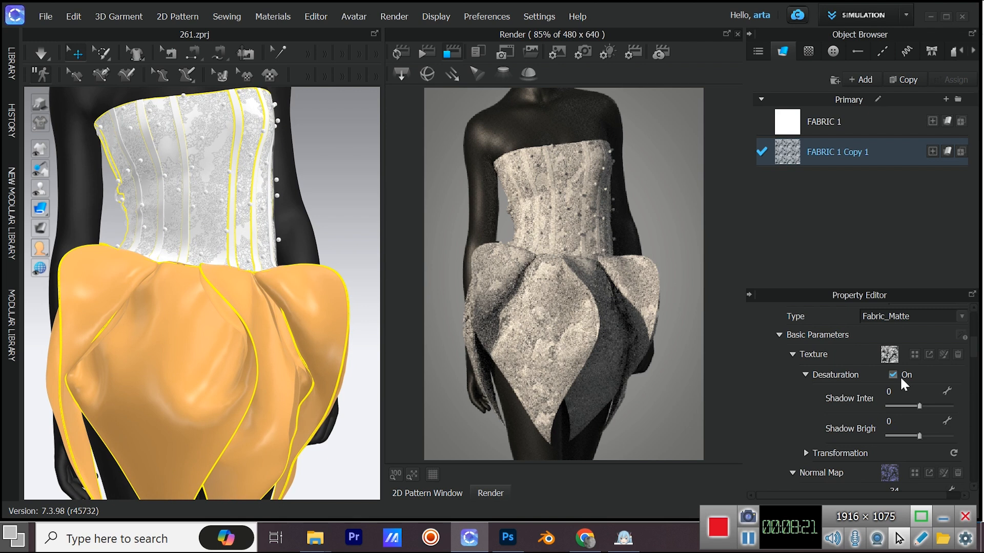